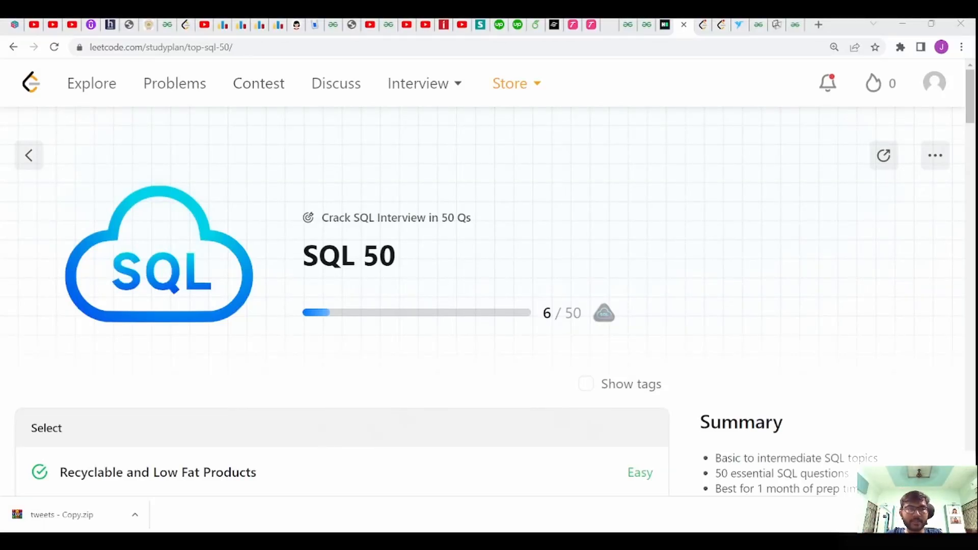
Step: From the Basic Joins list, open the Replace Employee ID With The Unique Identifier problem
{"action": "scroll", "scroll_direction": "down", "scroll_amount": 3}
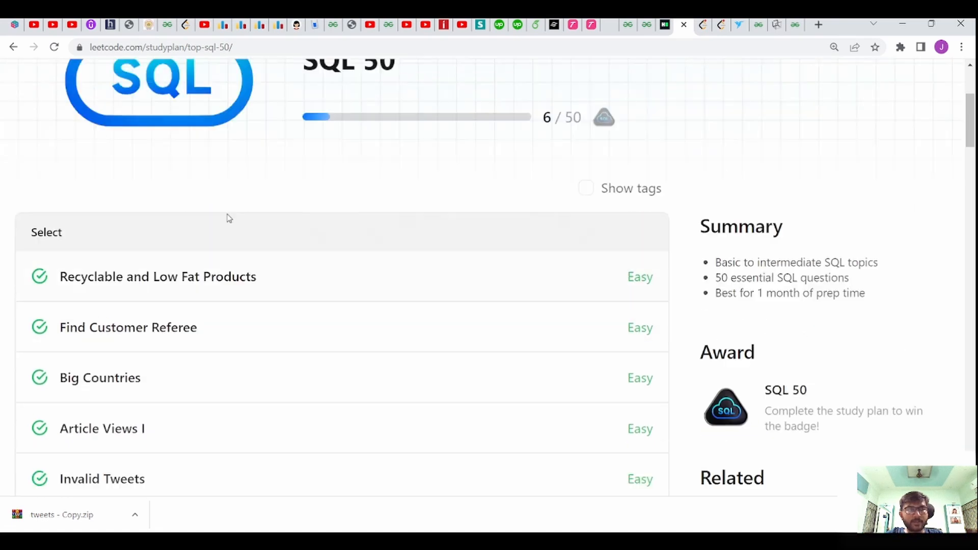
{"action": "scroll", "scroll_direction": "up", "scroll_amount": 3}
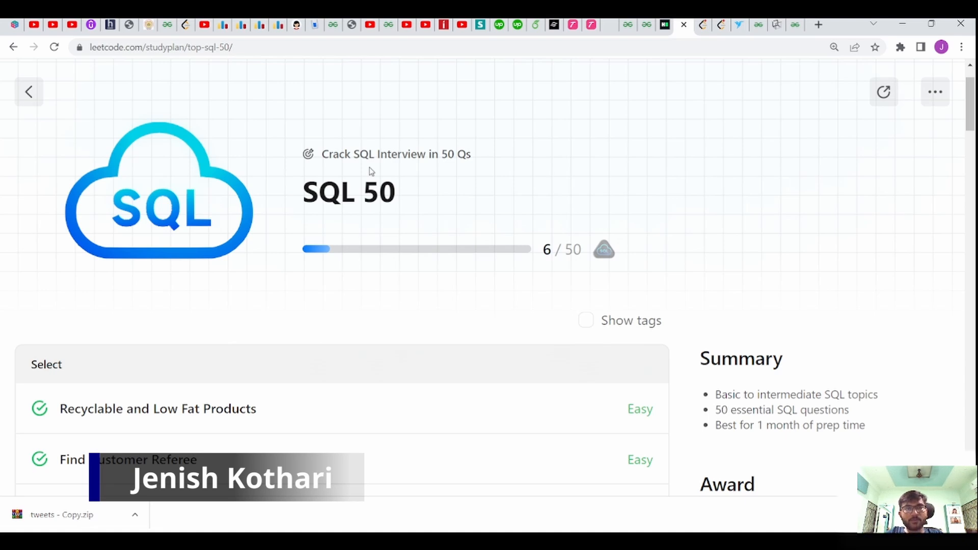
{"action": "scroll", "scroll_direction": "down", "scroll_amount": 3}
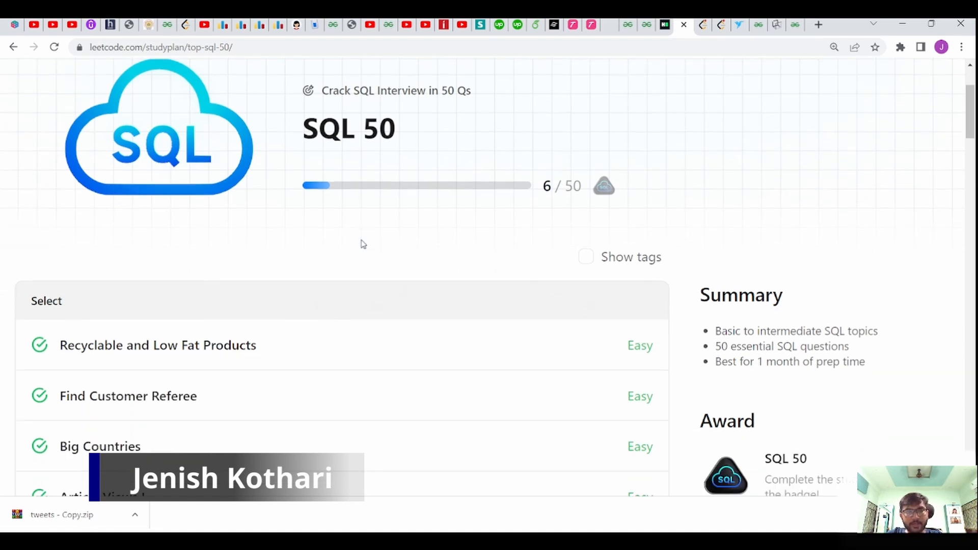
{"action": "scroll", "scroll_direction": "down", "scroll_amount": 3}
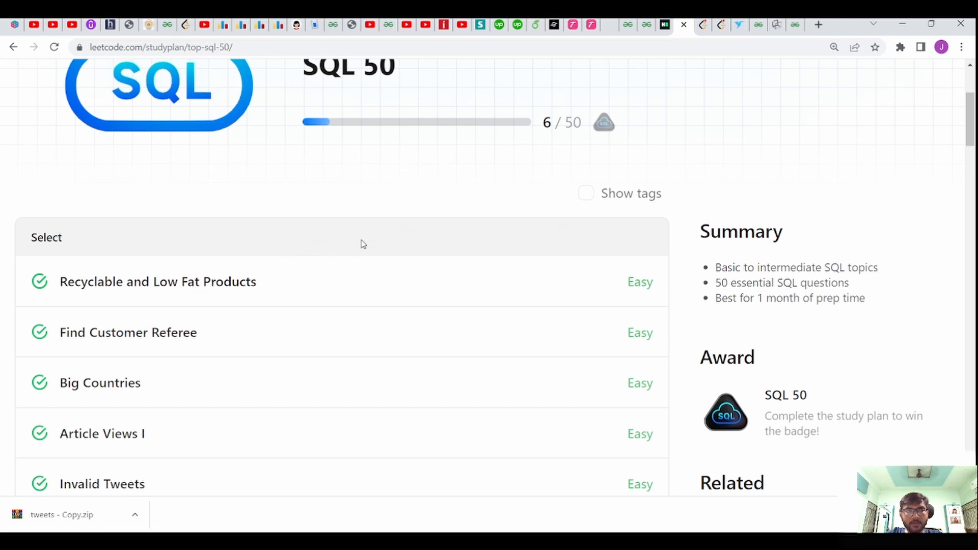
{"action": "scroll", "scroll_direction": "down", "scroll_amount": 3}
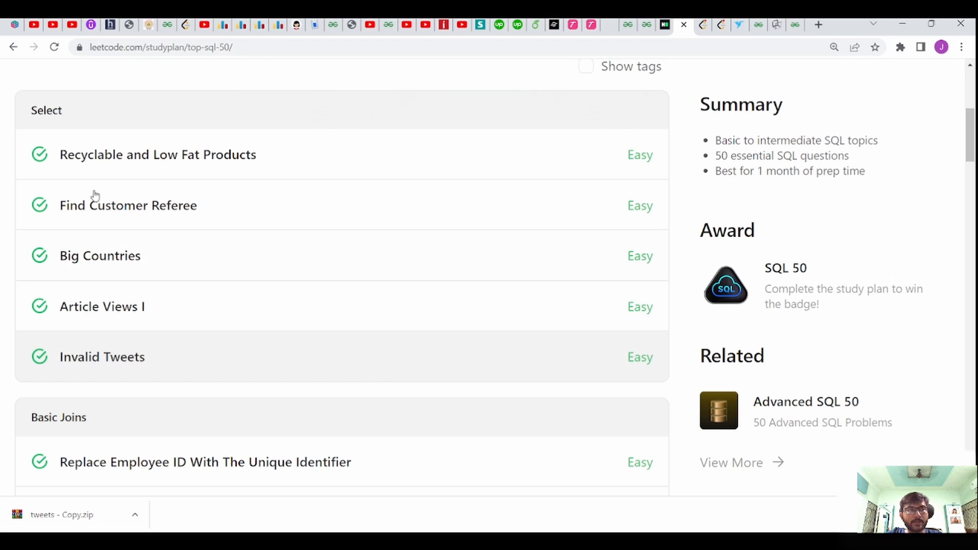
{"action": "mouse_move", "coordinate": [80, 114]}
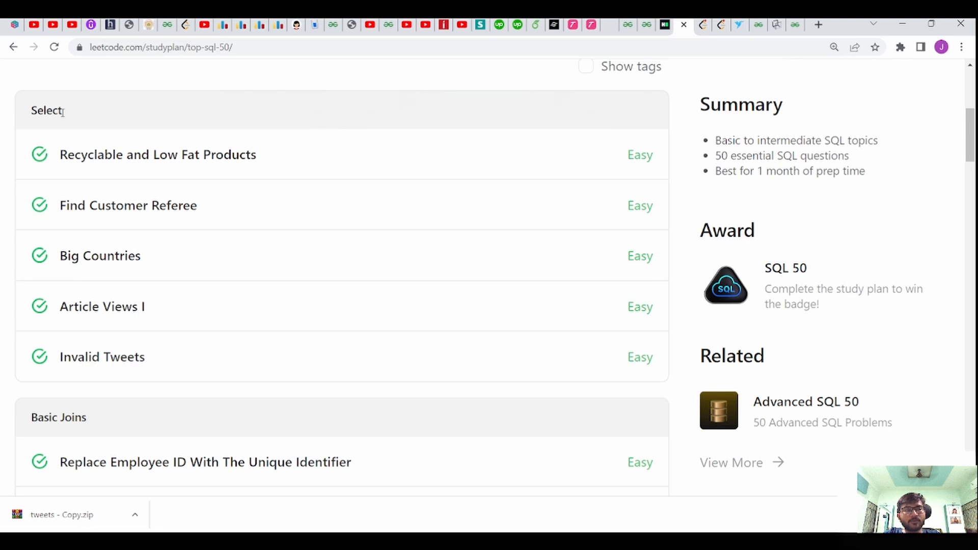
{"action": "scroll", "scroll_direction": "down", "scroll_amount": 3}
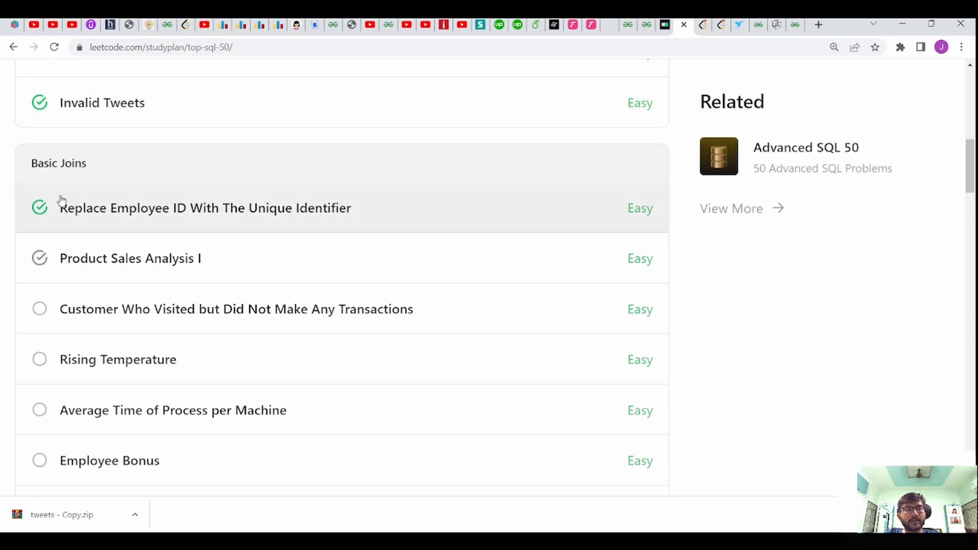
{"action": "mouse_move", "coordinate": [115, 229]}
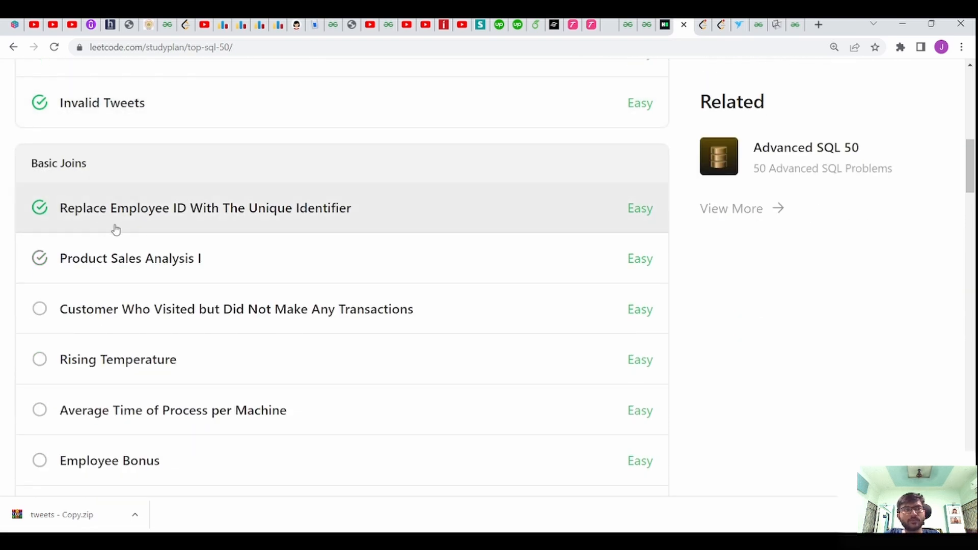
{"action": "mouse_move", "coordinate": [150, 216]}
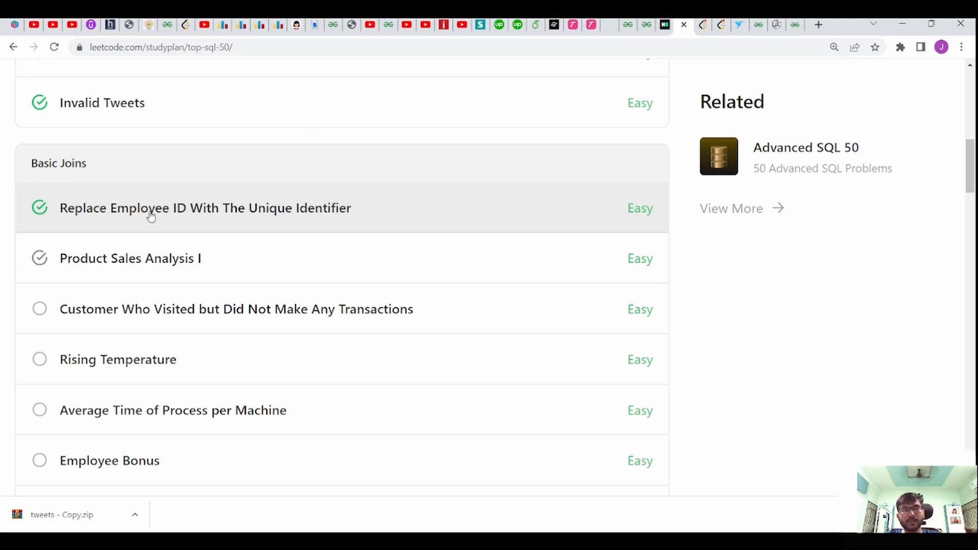
{"action": "mouse_move", "coordinate": [453, 117]}
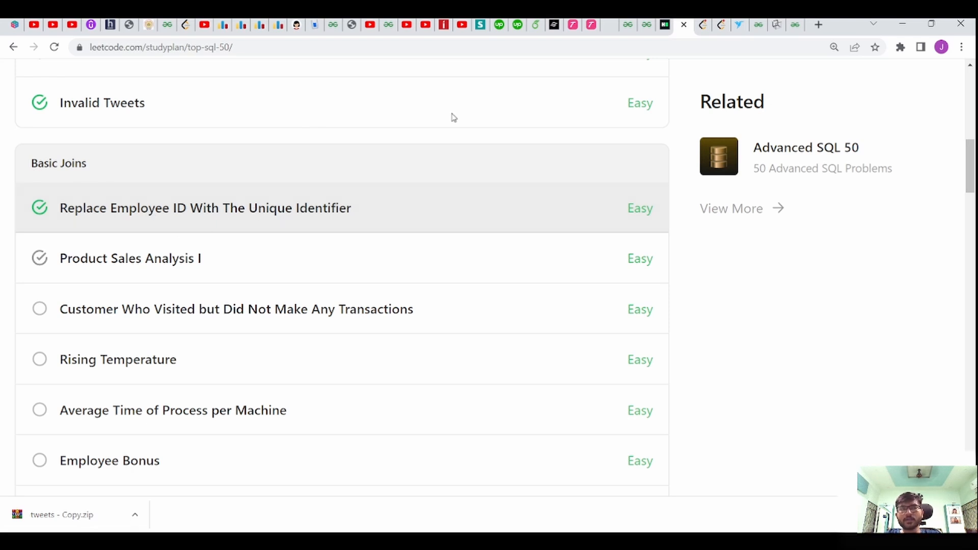
{"action": "left_click", "coordinate": [205, 208]}
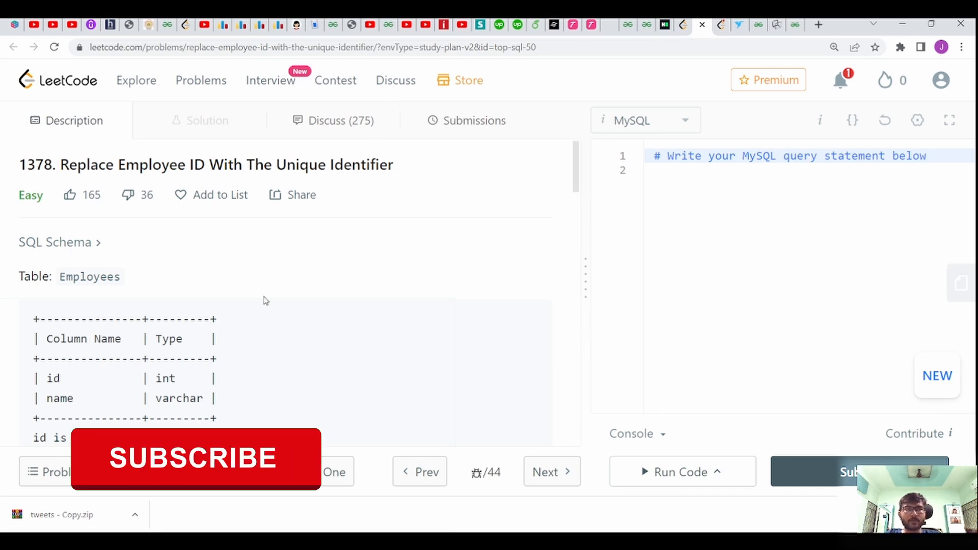
Step: Scroll through the problem description's Employees and EmployeeUNI table schemas
{"action": "scroll", "scroll_direction": "down", "scroll_amount": 3}
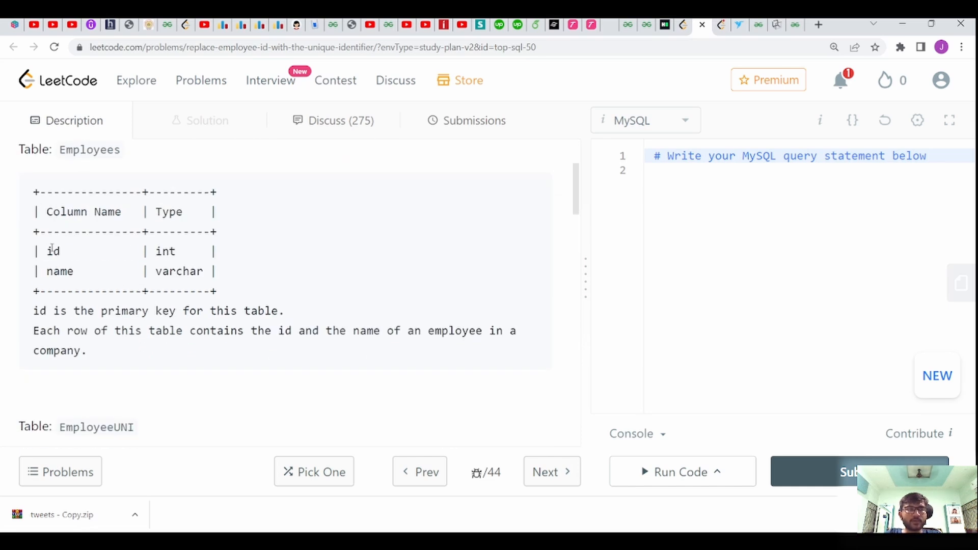
{"action": "scroll", "scroll_direction": "down", "scroll_amount": 3}
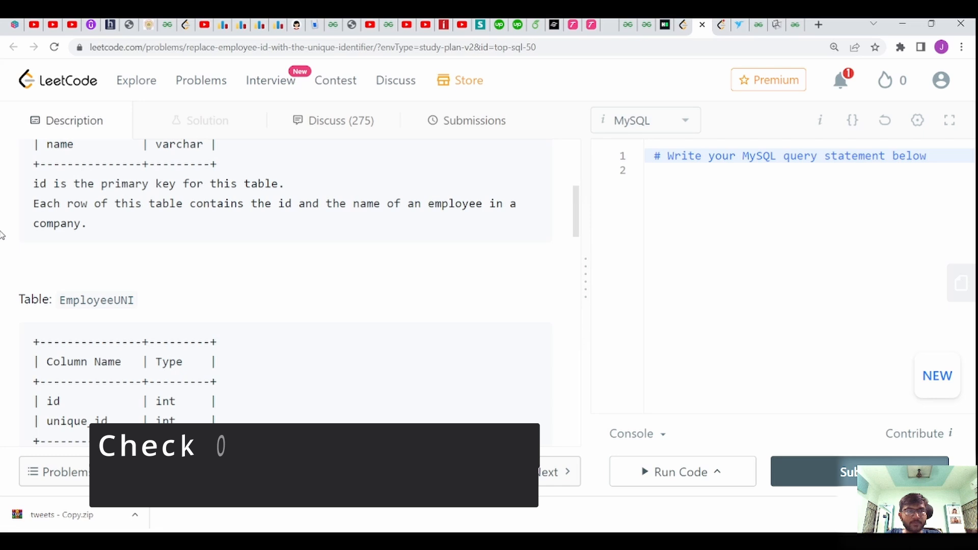
{"action": "scroll", "scroll_direction": "down", "scroll_amount": 3}
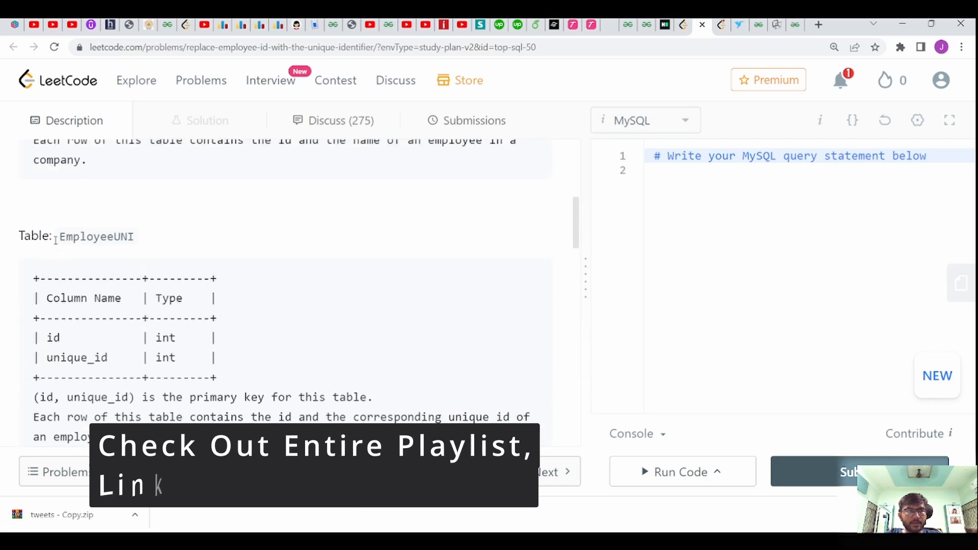
{"action": "scroll", "scroll_direction": "down", "scroll_amount": 3}
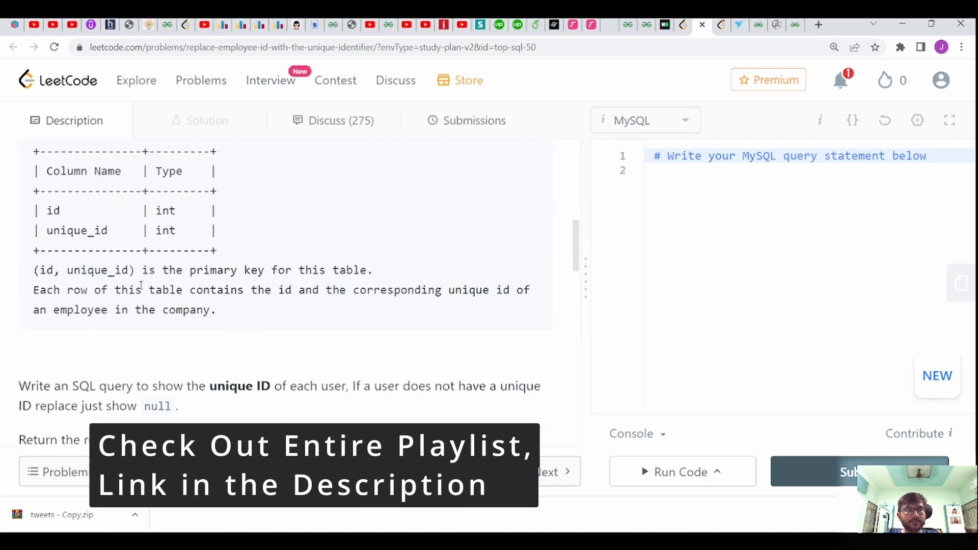
{"action": "mouse_move", "coordinate": [368, 303]}
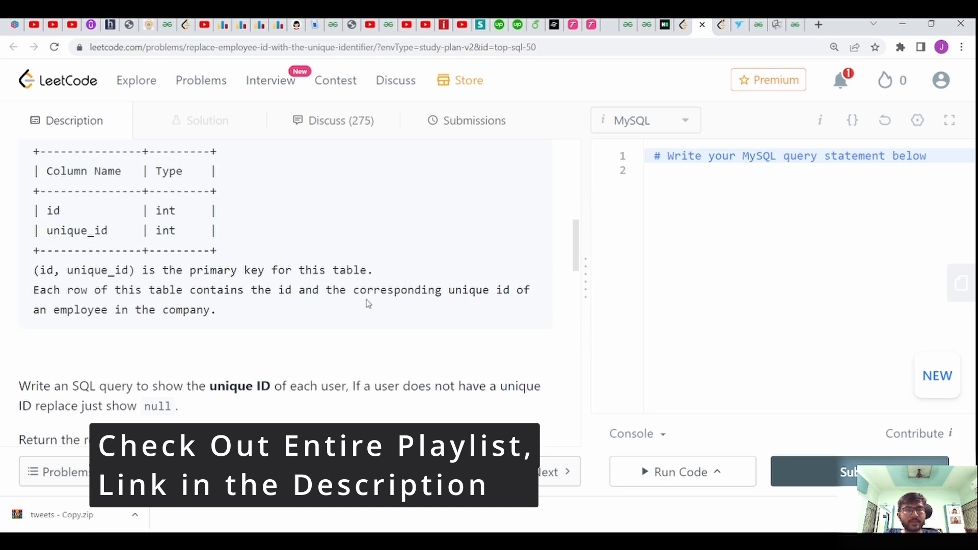
{"action": "mouse_move", "coordinate": [3, 288]}
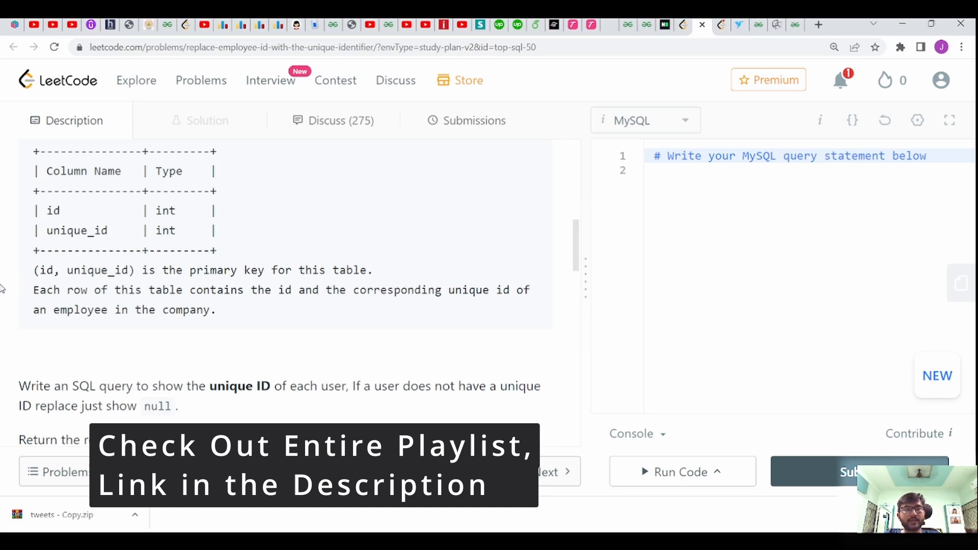
{"action": "scroll", "scroll_direction": "down", "scroll_amount": 3}
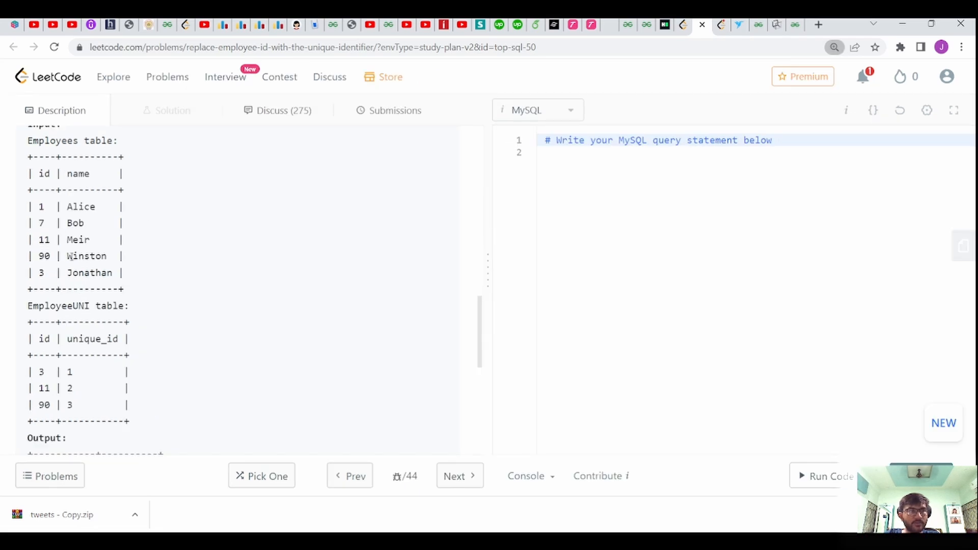
{"action": "left_click_drag", "start_coordinate": [30, 140], "coordinate": [123, 157]}
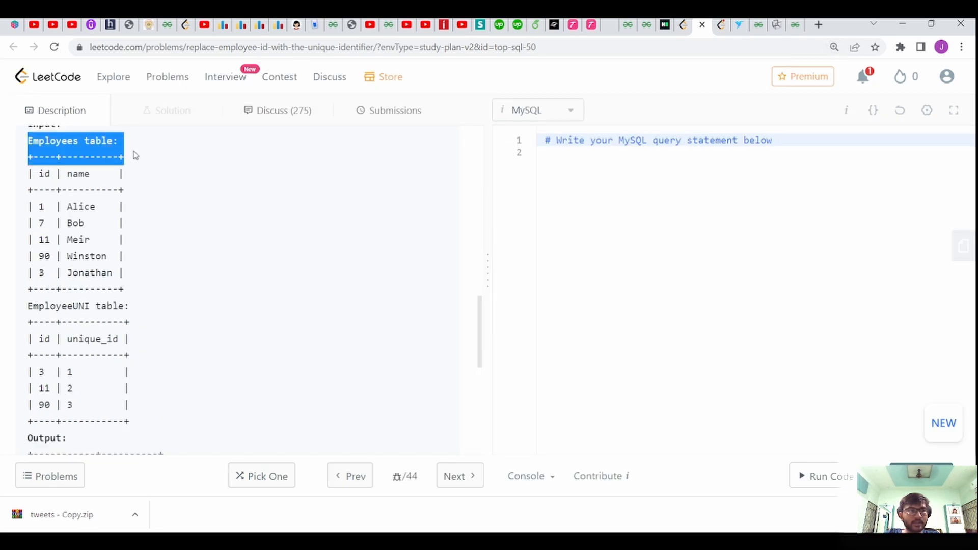
{"action": "scroll", "scroll_direction": "down", "scroll_amount": 3}
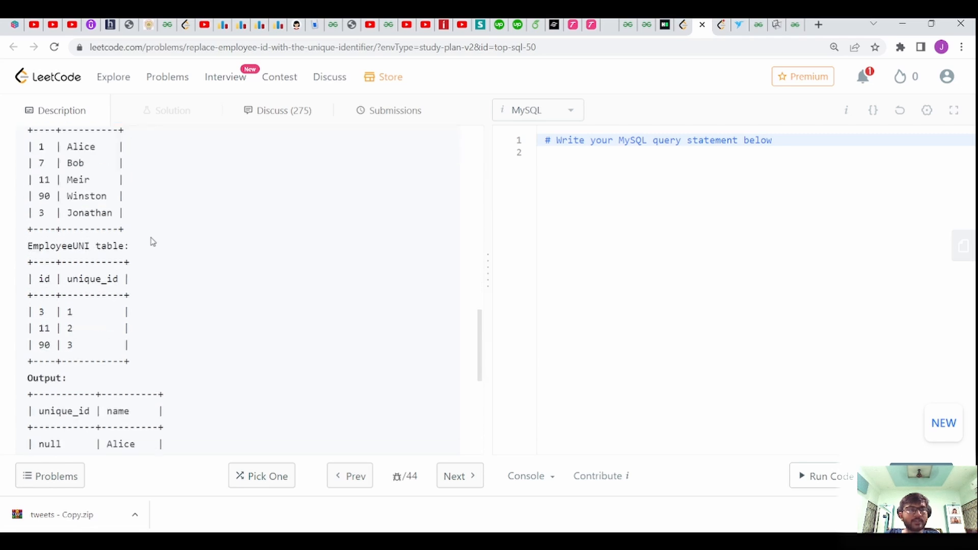
{"action": "scroll", "scroll_direction": "up", "scroll_amount": 3}
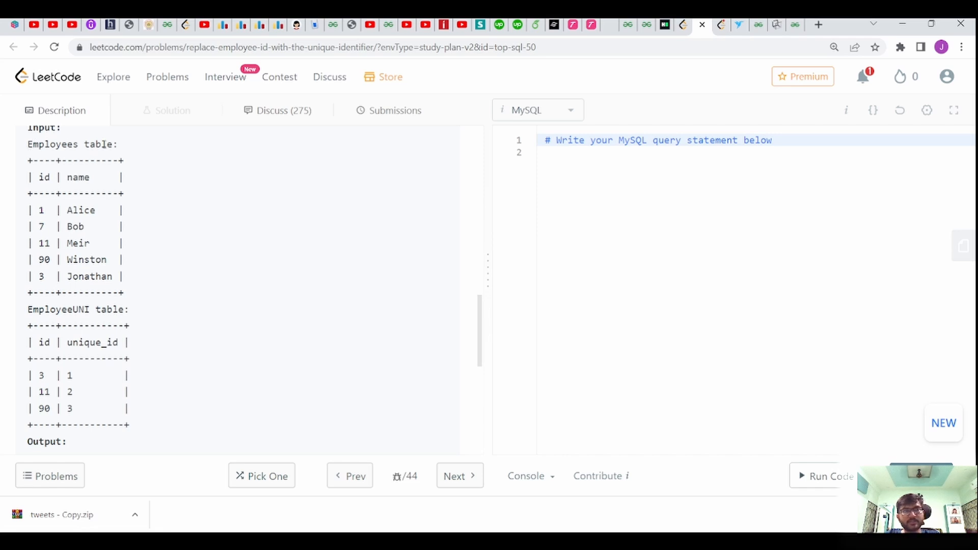
{"action": "mouse_move", "coordinate": [123, 148]}
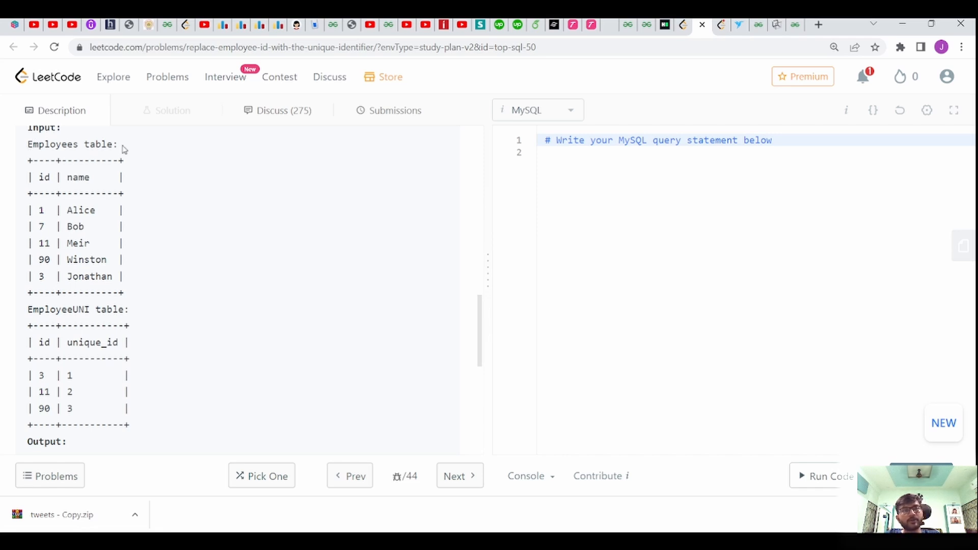
{"action": "mouse_move", "coordinate": [30, 155]}
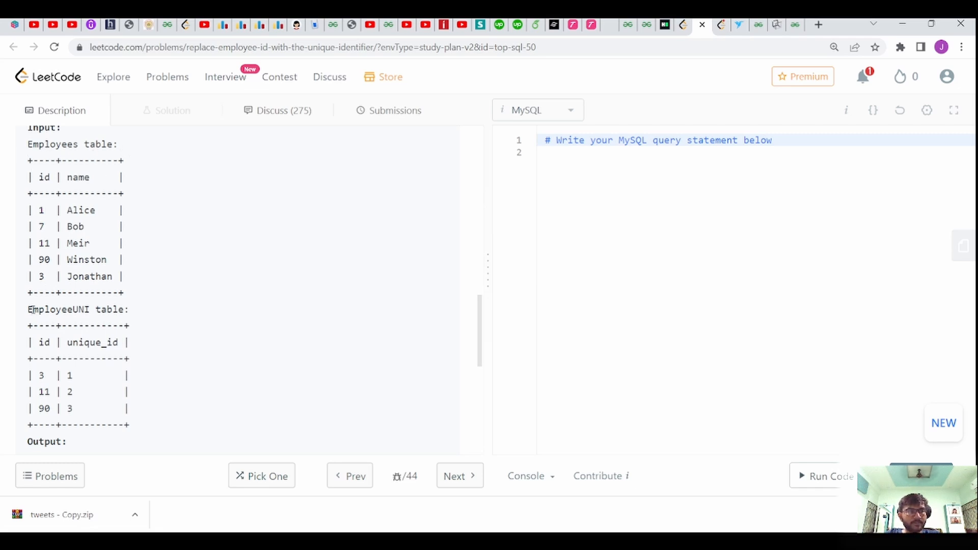
{"action": "mouse_move", "coordinate": [65, 423]}
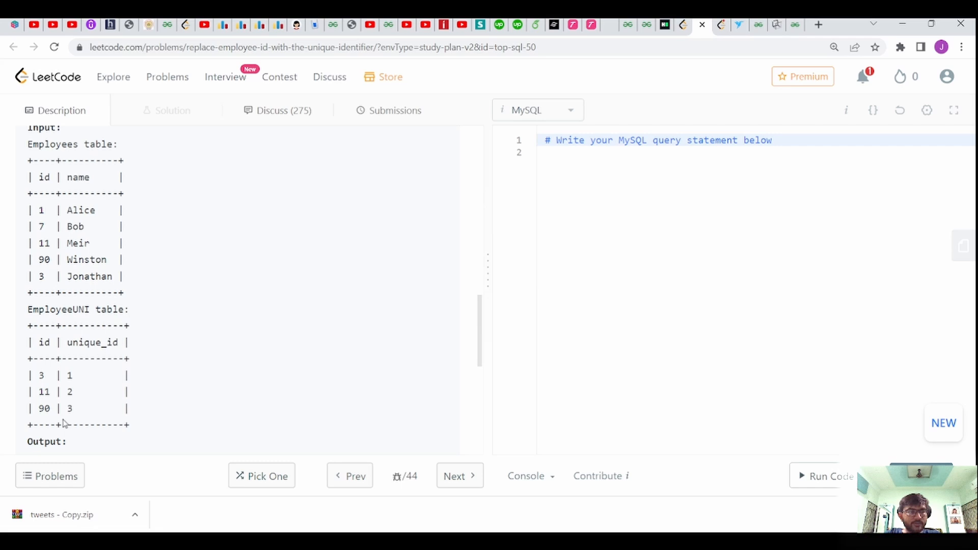
{"action": "double_click", "coordinate": [44, 409]}
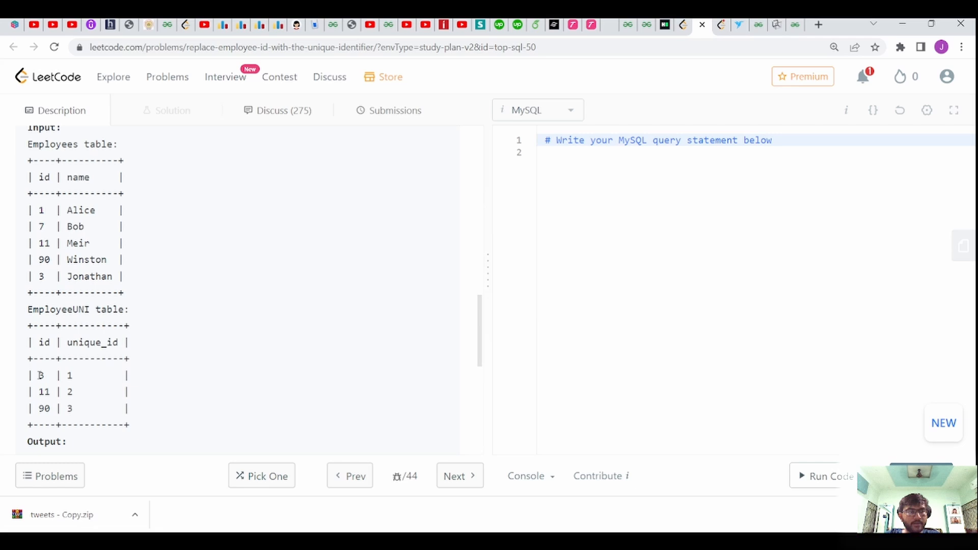
{"action": "double_click", "coordinate": [40, 375]}
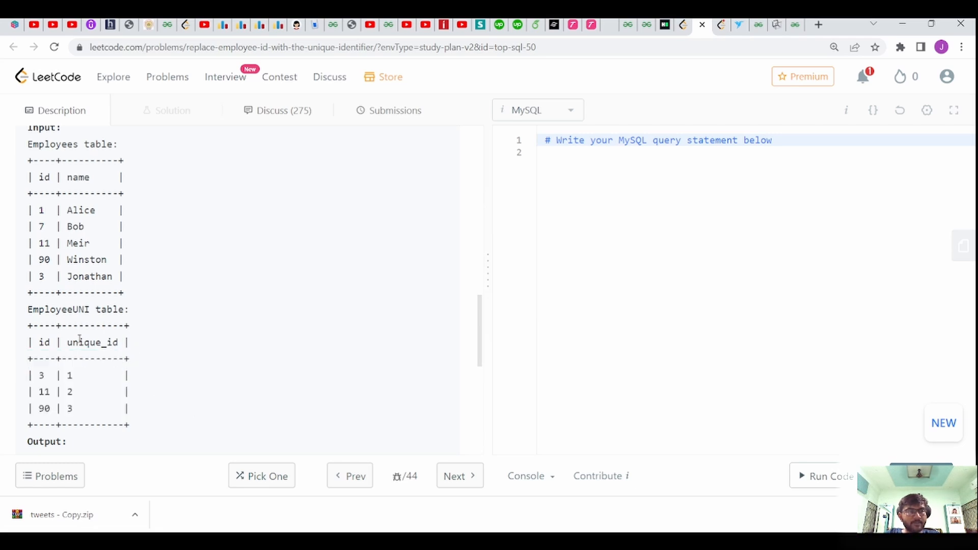
{"action": "double_click", "coordinate": [39, 276]}
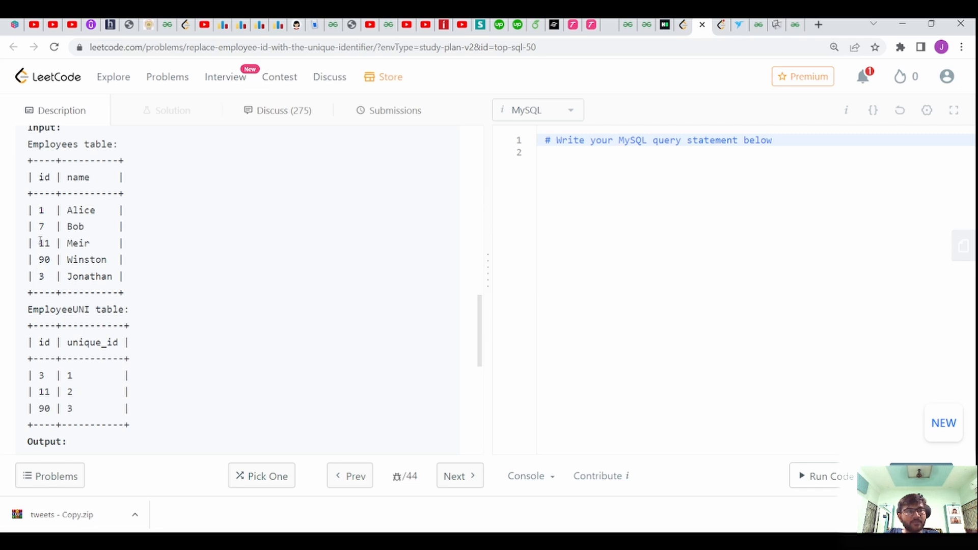
{"action": "double_click", "coordinate": [44, 243]}
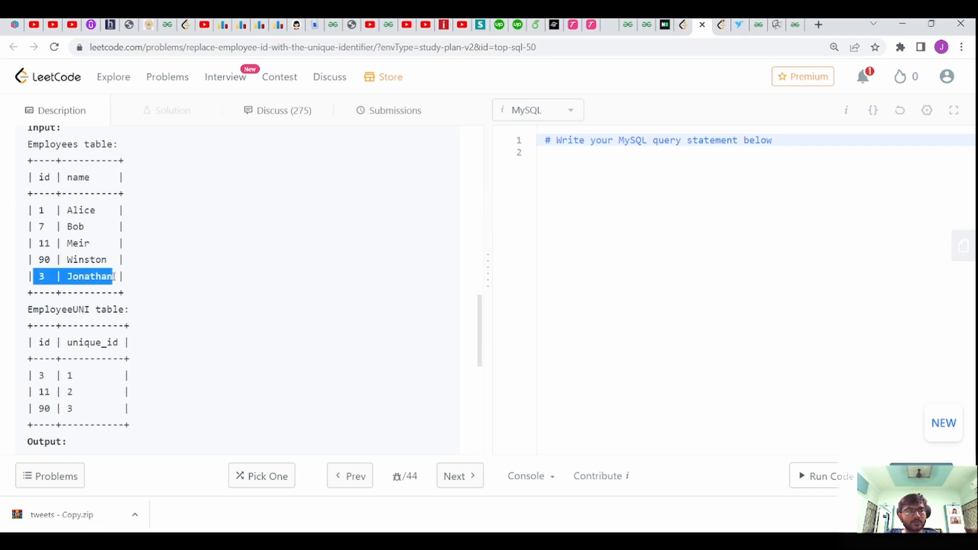
{"action": "scroll", "scroll_direction": "down", "scroll_amount": 3}
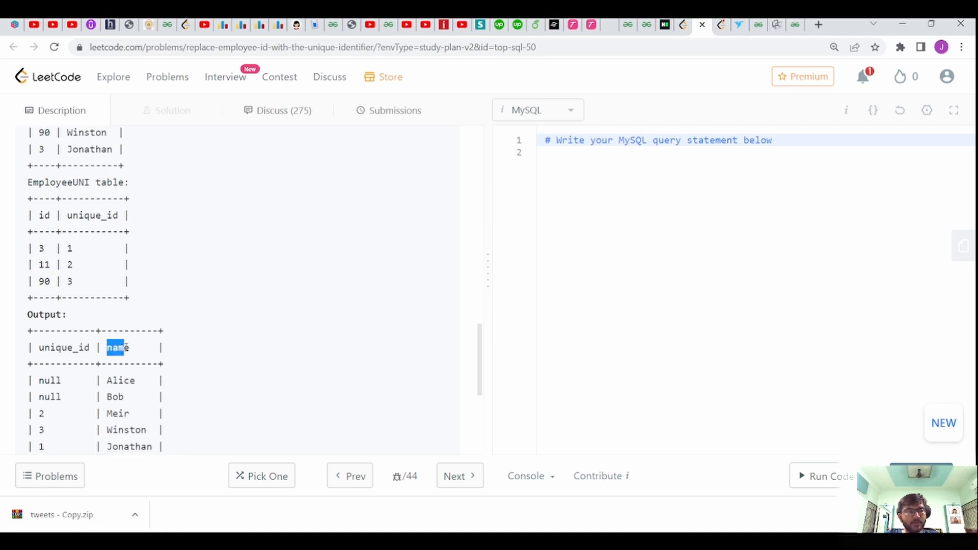
{"action": "scroll", "scroll_direction": "up", "scroll_amount": 3}
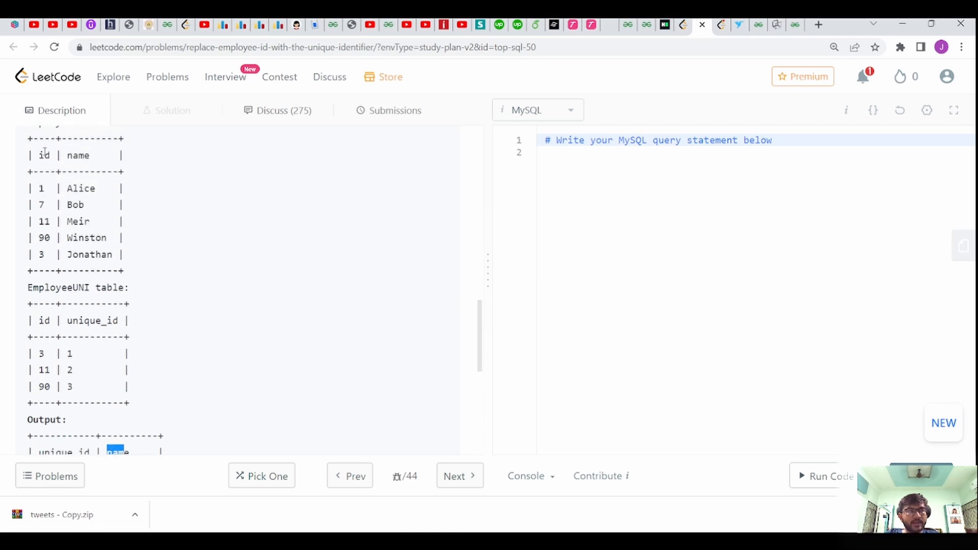
{"action": "scroll", "scroll_direction": "up", "scroll_amount": 3}
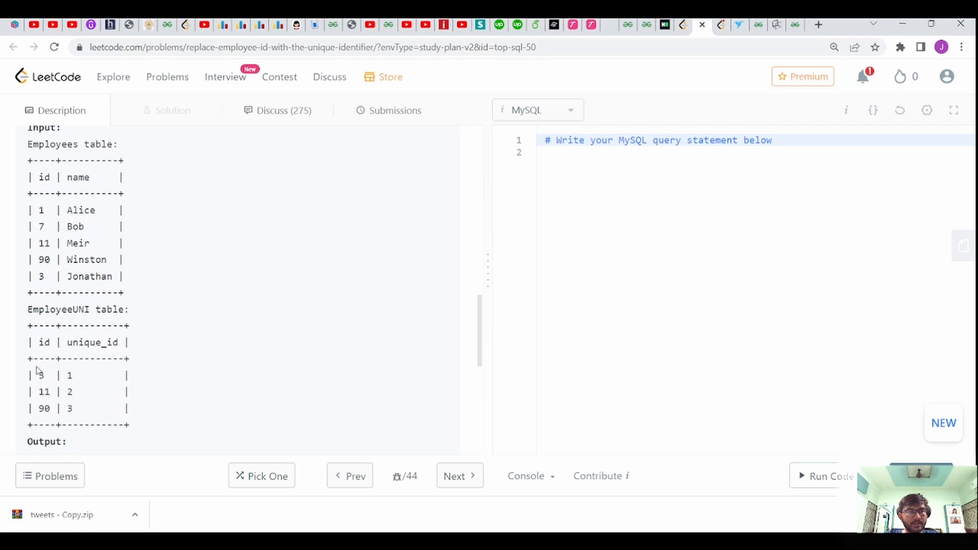
{"action": "double_click", "coordinate": [43, 391]}
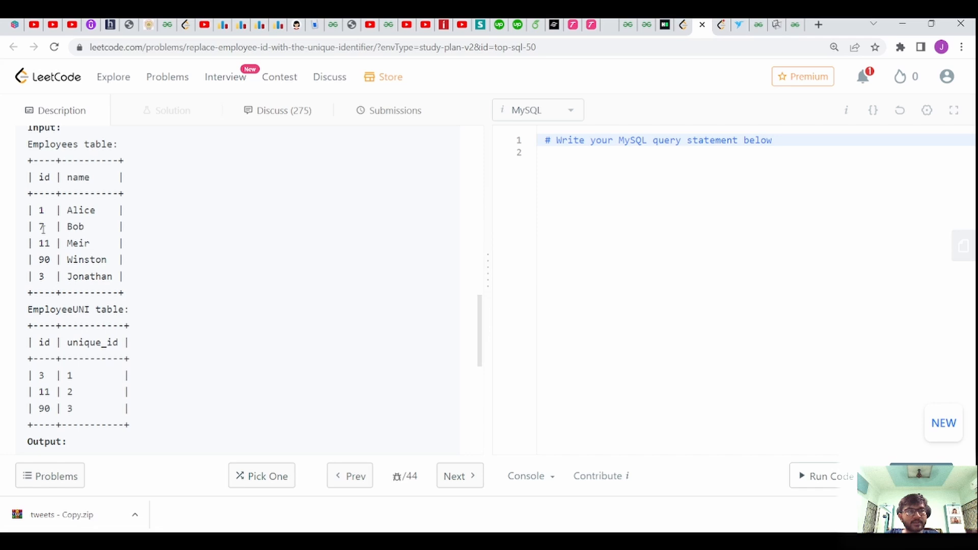
{"action": "double_click", "coordinate": [39, 374]}
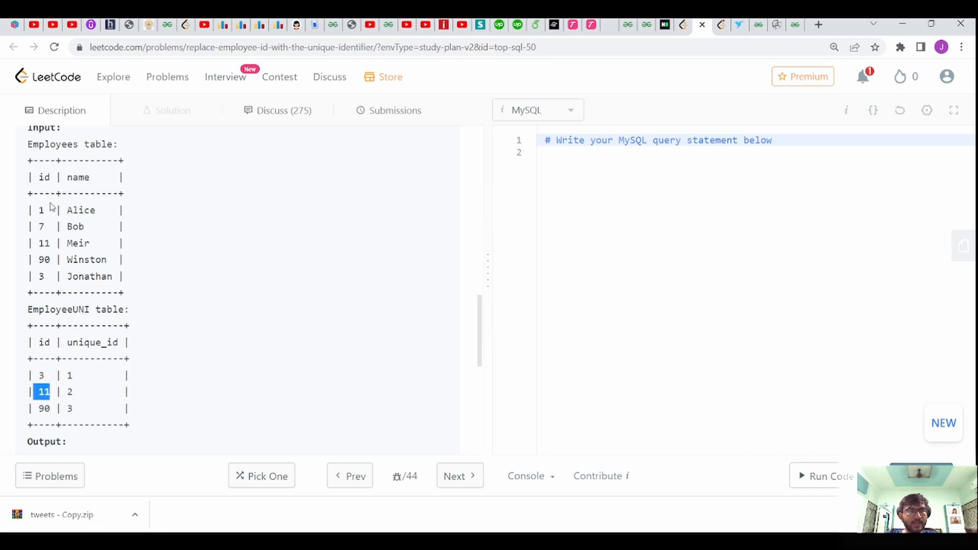
{"action": "scroll", "scroll_direction": "down", "scroll_amount": 3}
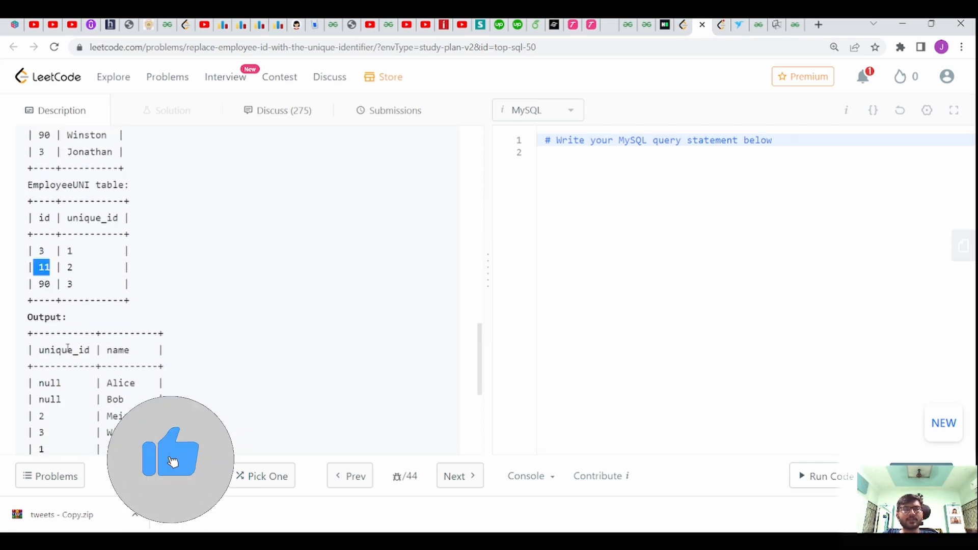
{"action": "scroll", "scroll_direction": "up", "scroll_amount": 3}
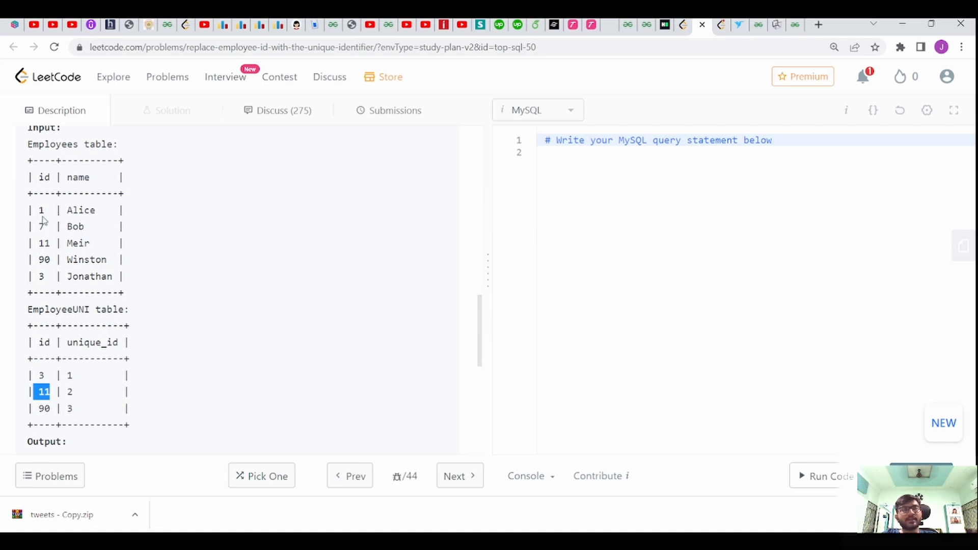
{"action": "left_click_drag", "start_coordinate": [32, 144], "coordinate": [122, 276]}
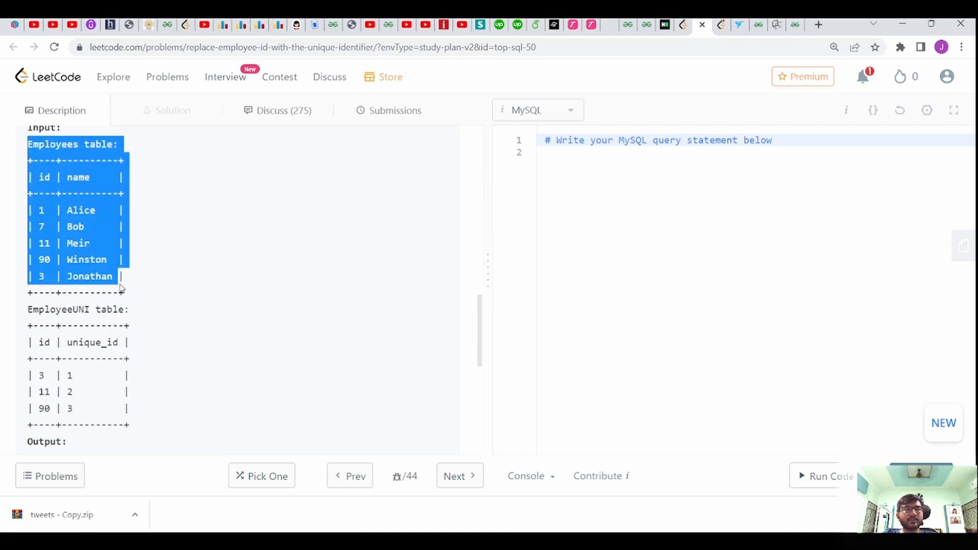
{"action": "left_click", "coordinate": [3, 359]}
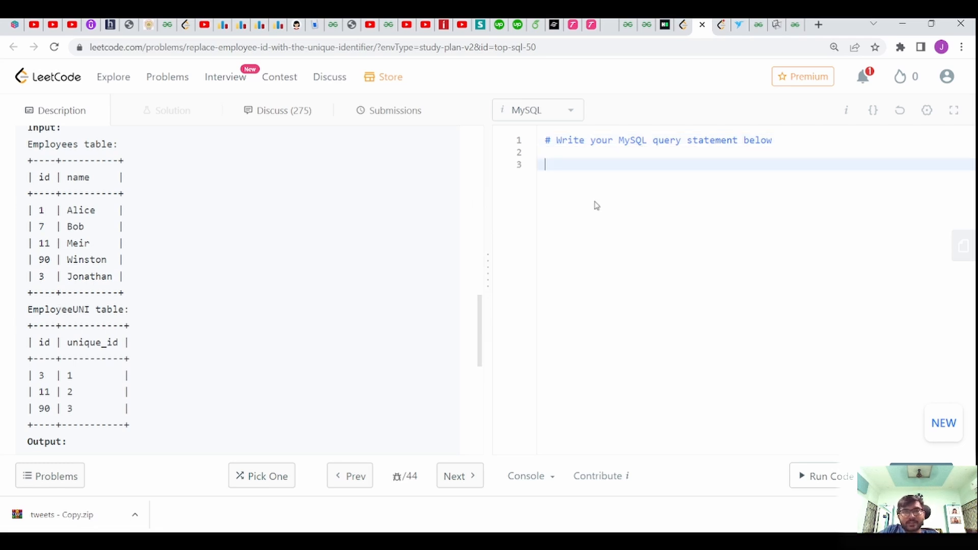
Step: Write SELECT * FROM EMPLOYEES E as the start of the MySQL query
{"action": "type", "text": "SELE"}
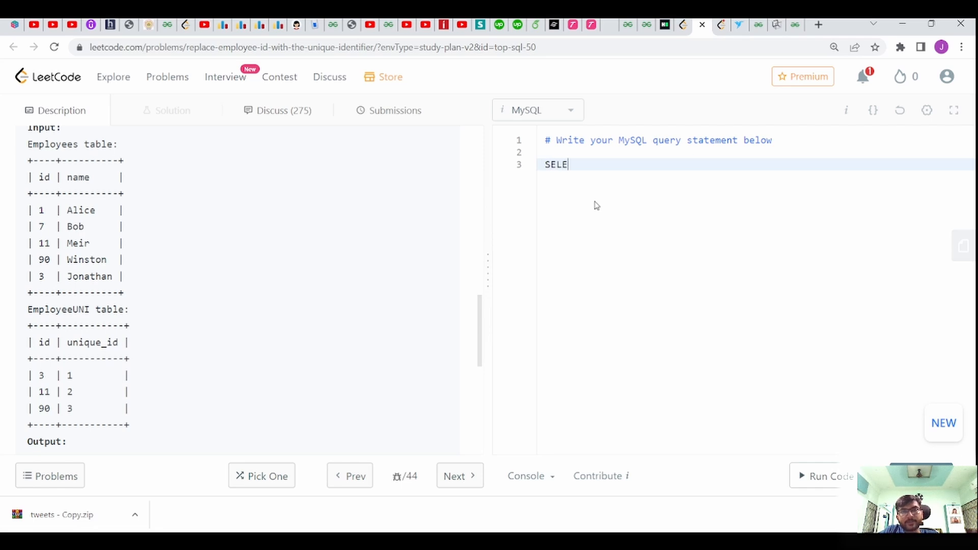
{"action": "type", "text": "CT"}
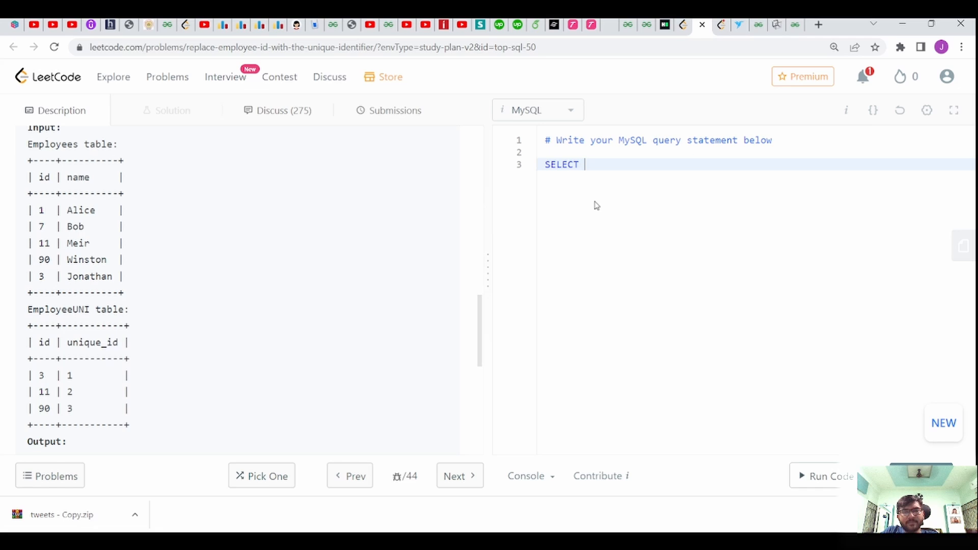
{"action": "type", "text": "*"}
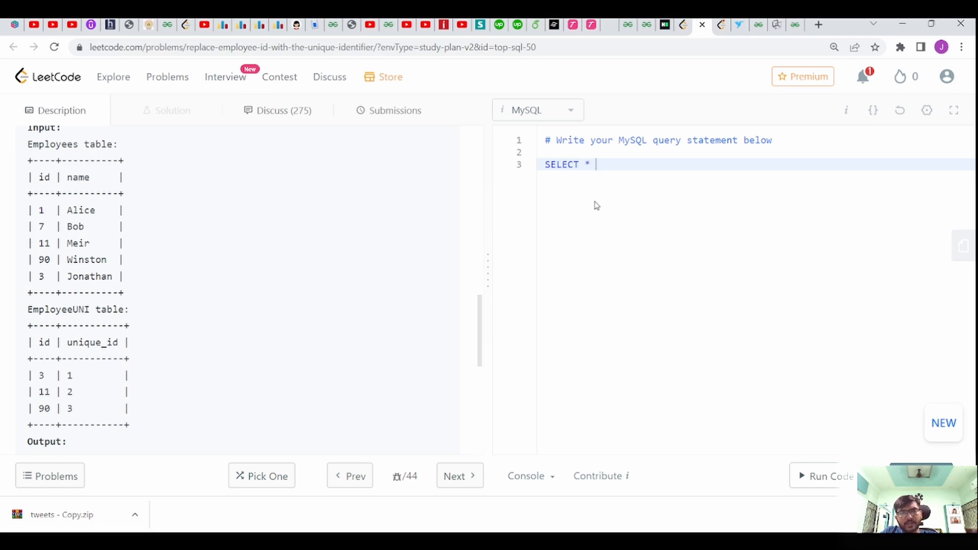
{"action": "key", "text": "Return"}
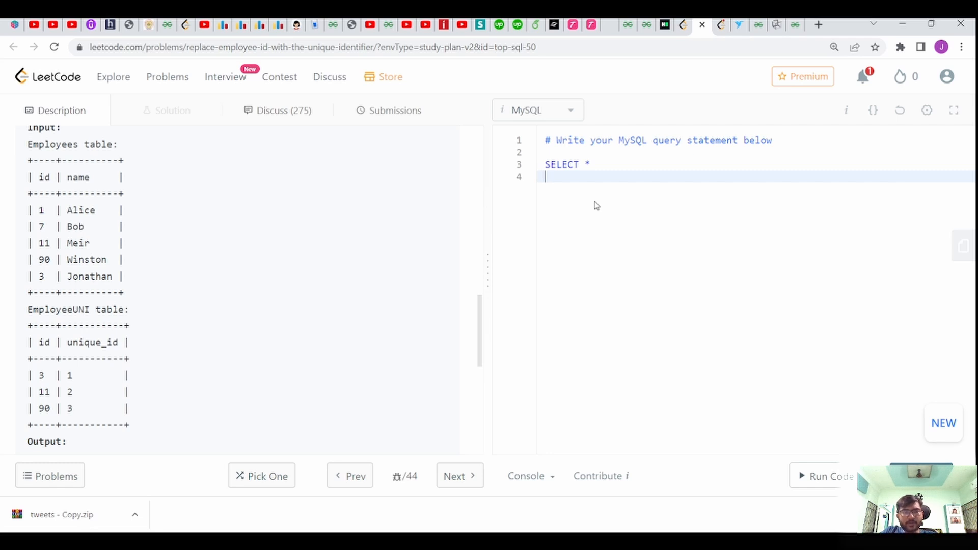
{"action": "type", "text": "FRO"}
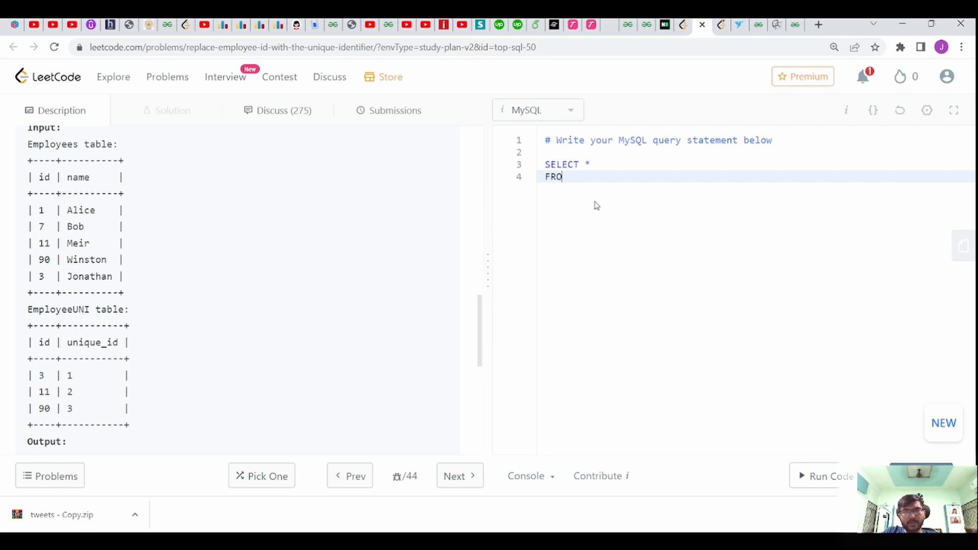
{"action": "type", "text": "M"}
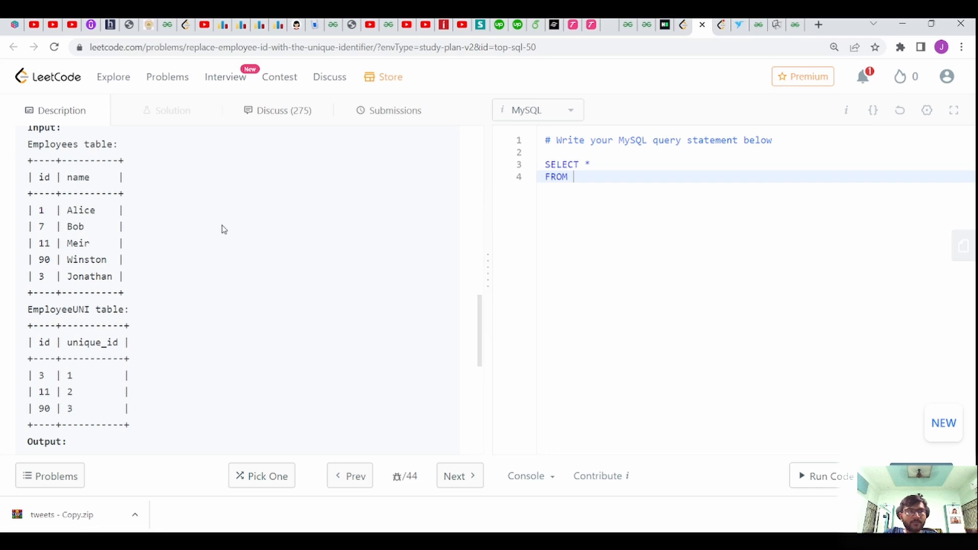
{"action": "type", "text": "EM"}
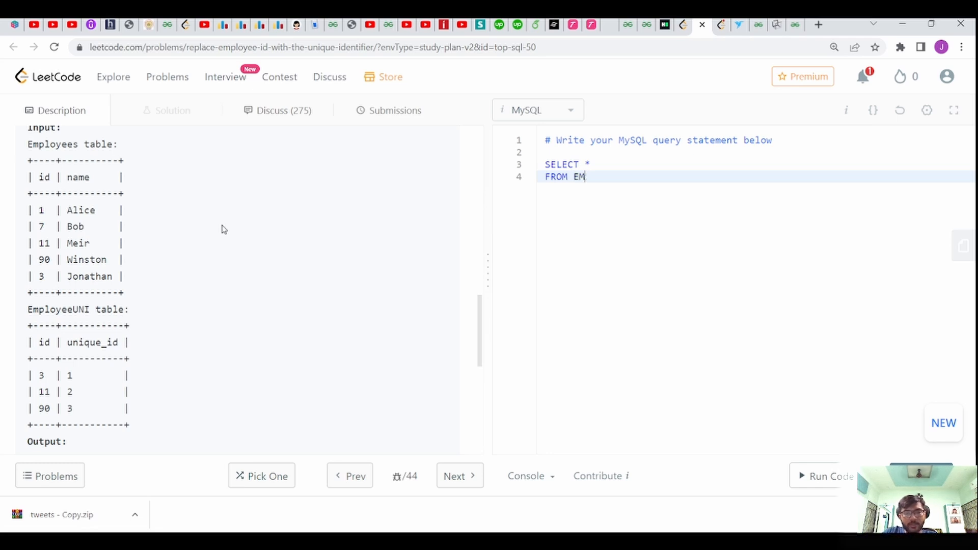
{"action": "type", "text": "PLOYEE"}
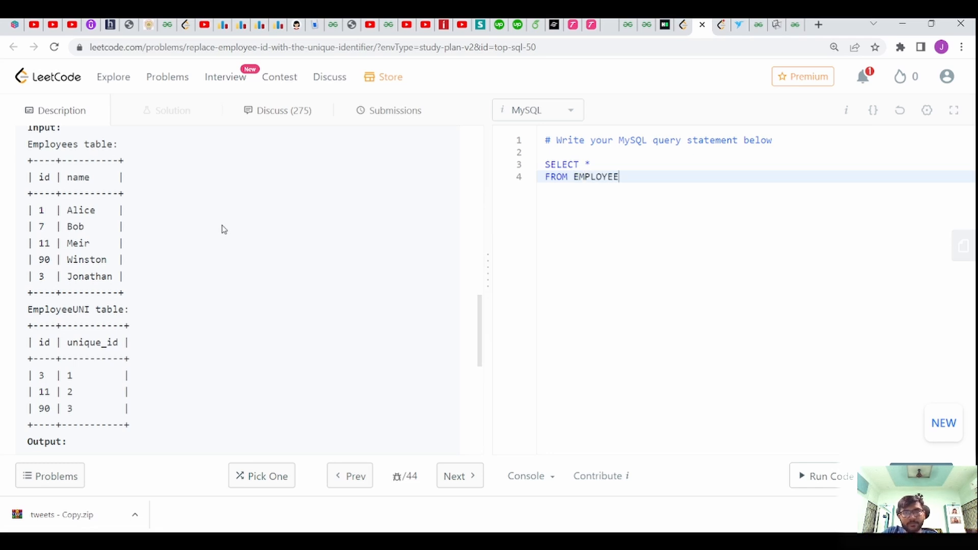
{"action": "type", "text": "S E"}
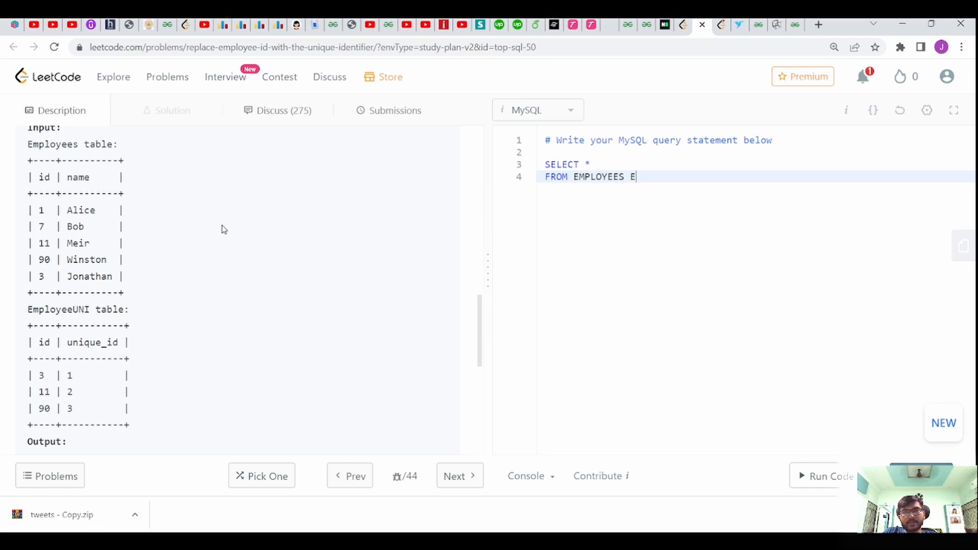
Step: Add LEFT JOIN EMPLOYEEUNI EU on the next line
{"action": "type", "text": "KE"}
{"action": "type", "text": "LEFT JOIN EMP"}
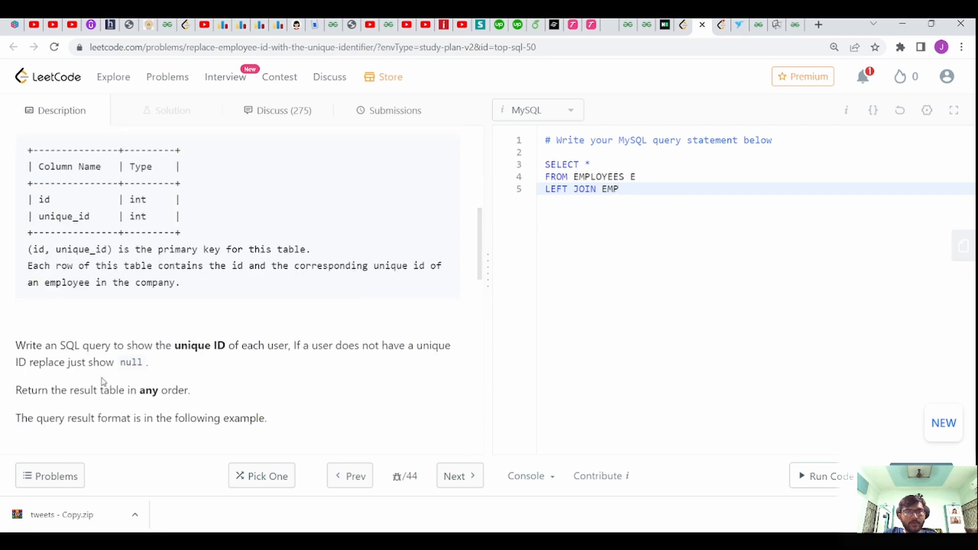
{"action": "type", "text": "LOYEE"}
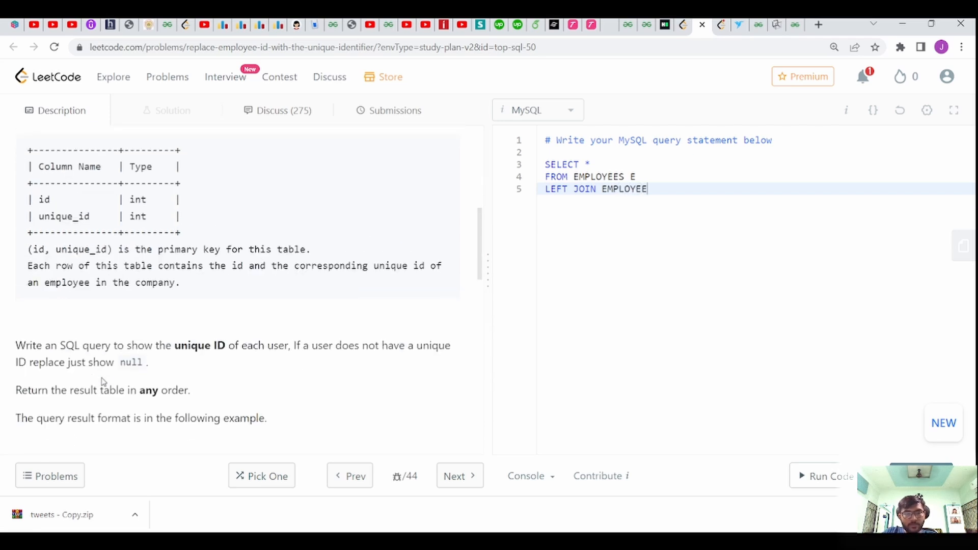
{"action": "type", "text": "UNI EU"}
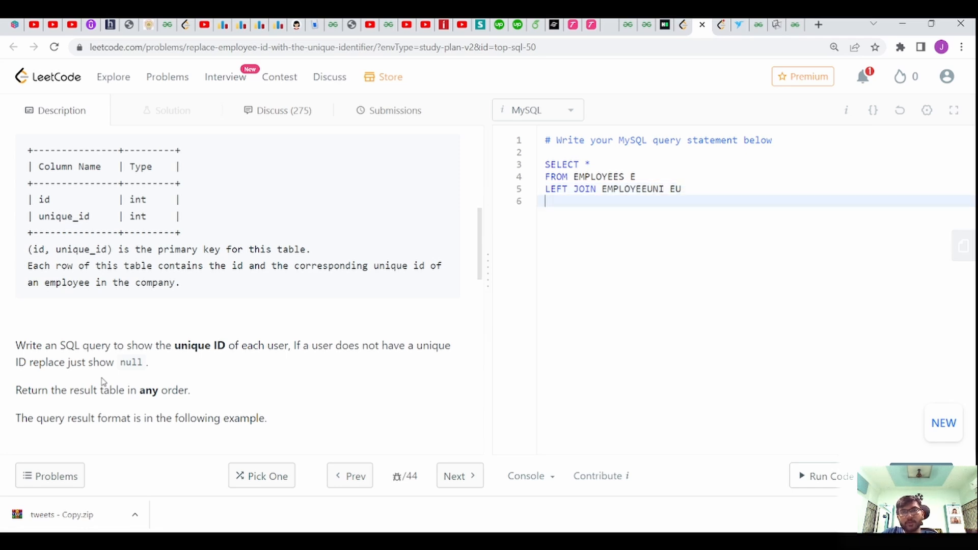
Step: Complete the join condition as ON E.ID=EU.ID;
{"action": "type", "text": "ON"}
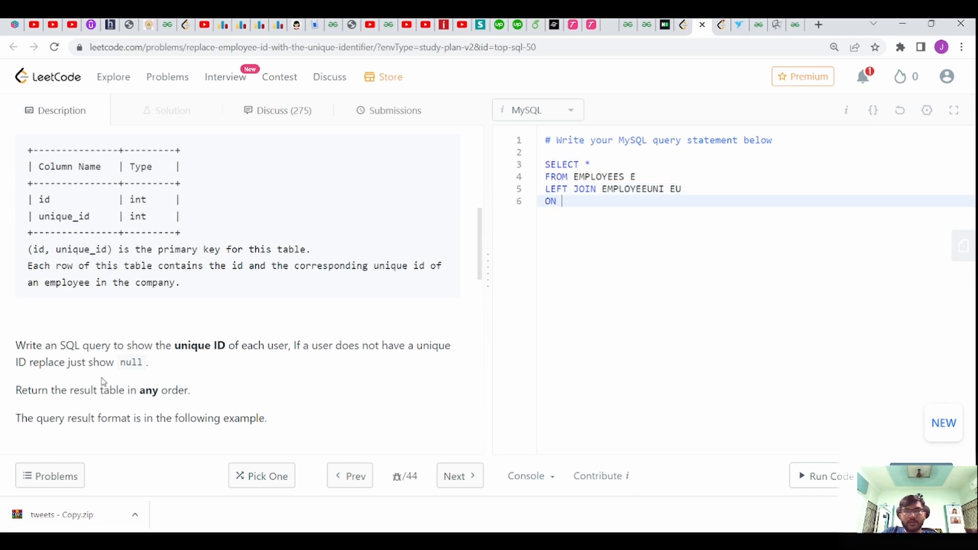
{"action": "scroll", "scroll_direction": "down", "scroll_amount": 3}
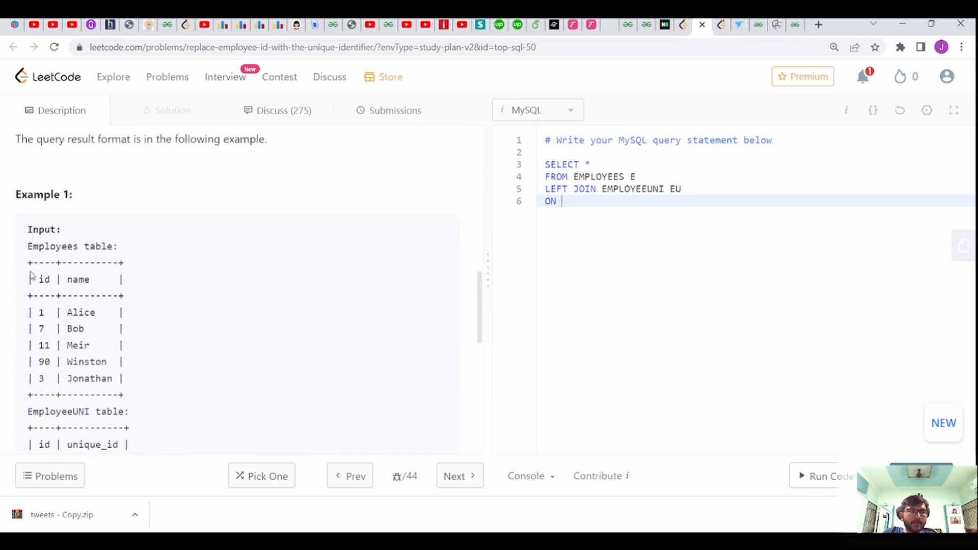
{"action": "scroll", "scroll_direction": "down", "scroll_amount": 3}
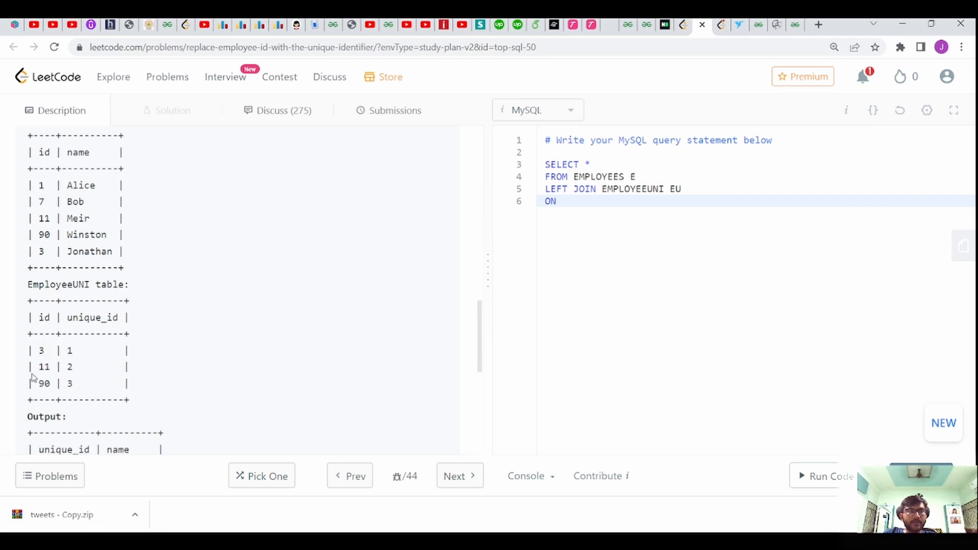
{"action": "mouse_move", "coordinate": [68, 234]}
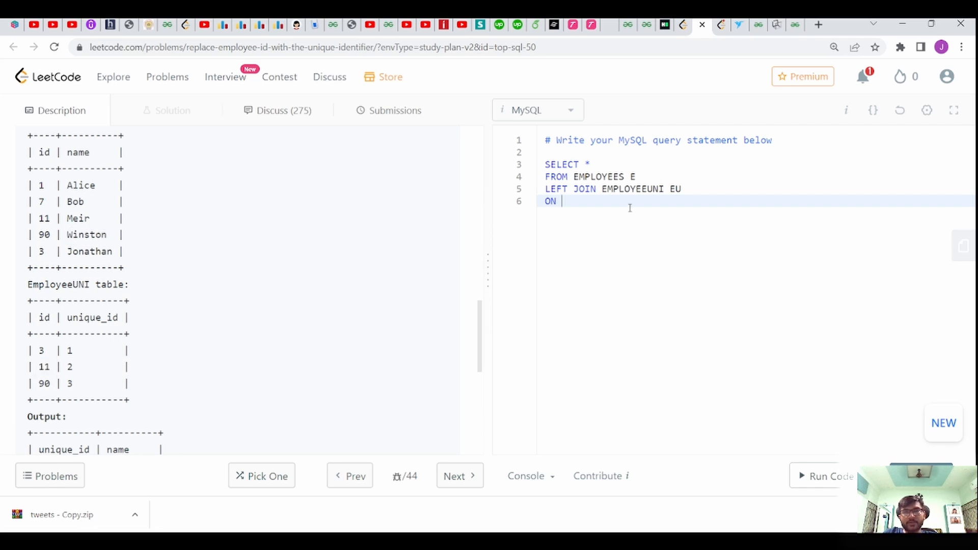
{"action": "type", "text": "E.I"}
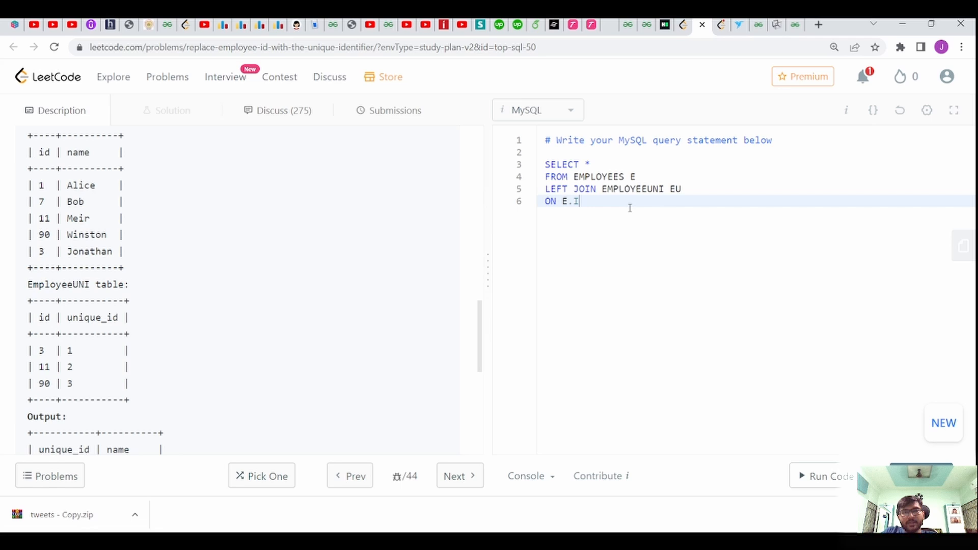
{"action": "type", "text": "D="}
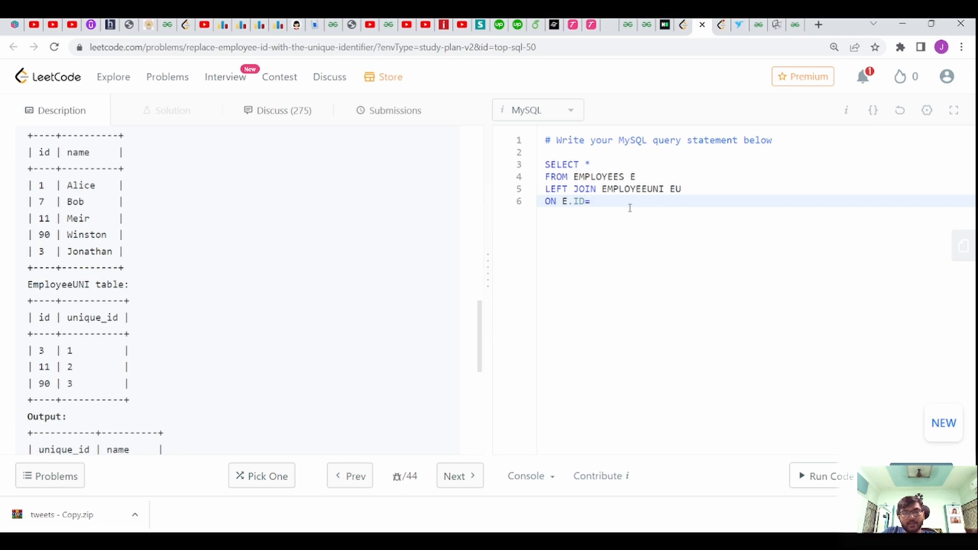
{"action": "type", "text": "EU.ID;"}
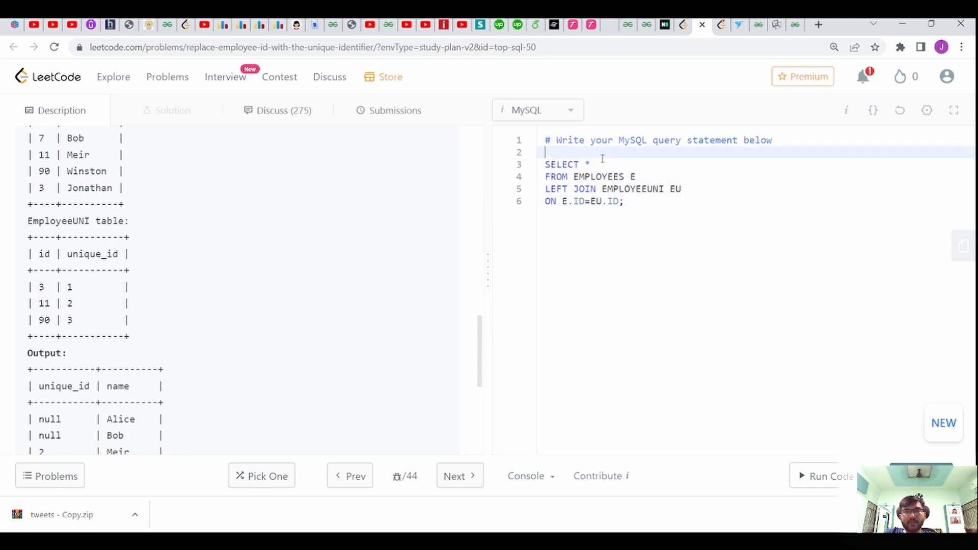
Step: Replace the * with EU.UNIQUE_ID, E.NAME in the SELECT list
{"action": "scroll", "scroll_direction": "down", "scroll_amount": 3}
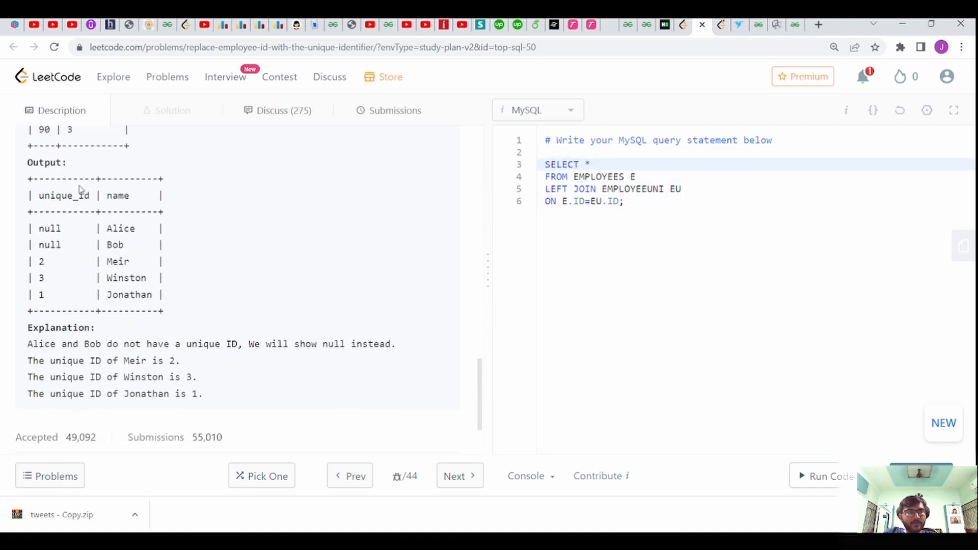
{"action": "scroll", "scroll_direction": "up", "scroll_amount": 3}
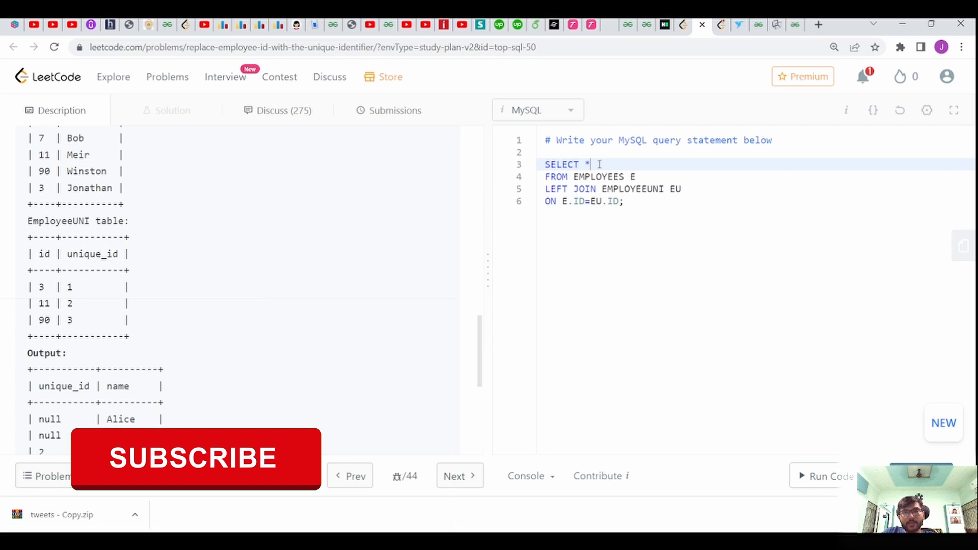
{"action": "type", "text": "EU.U"}
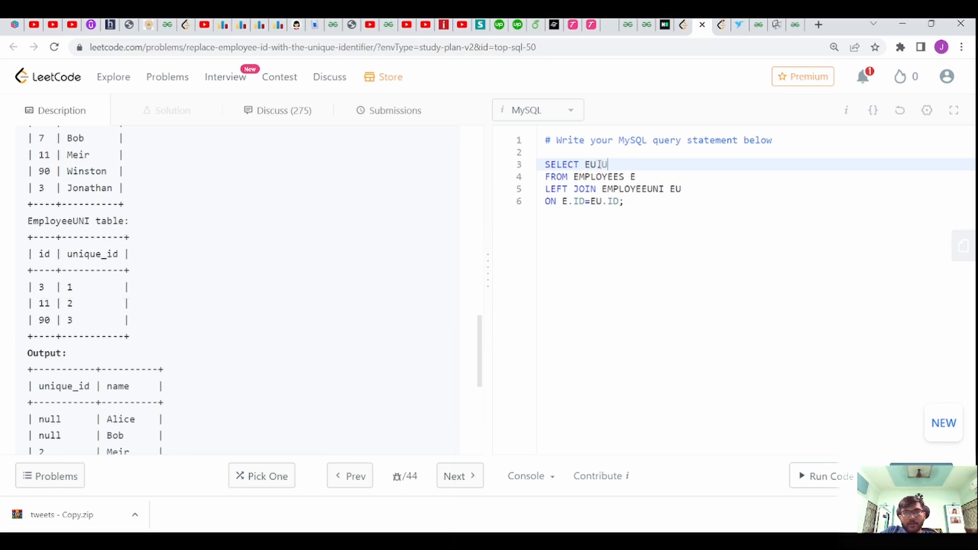
{"action": "type", "text": "NIQUE_ID,"}
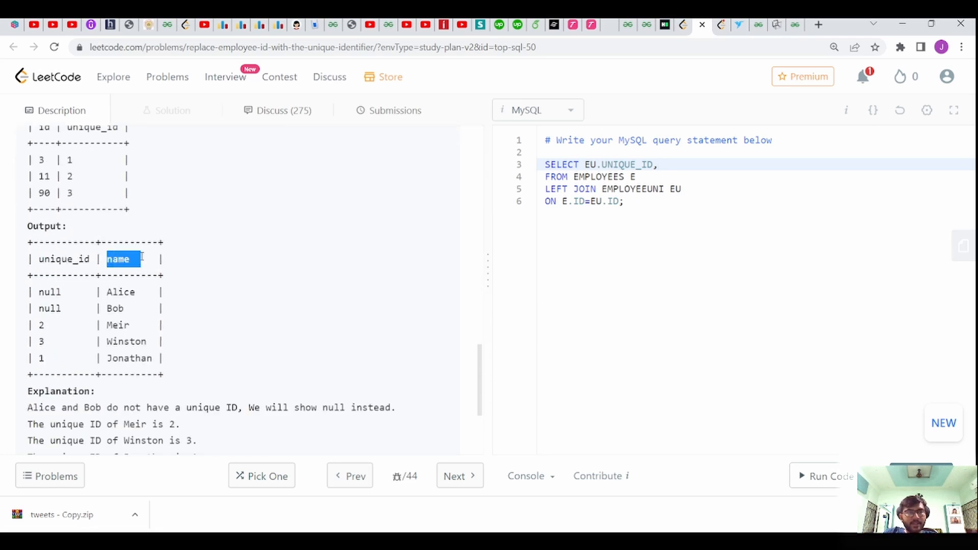
{"action": "scroll", "scroll_direction": "up", "scroll_amount": 3}
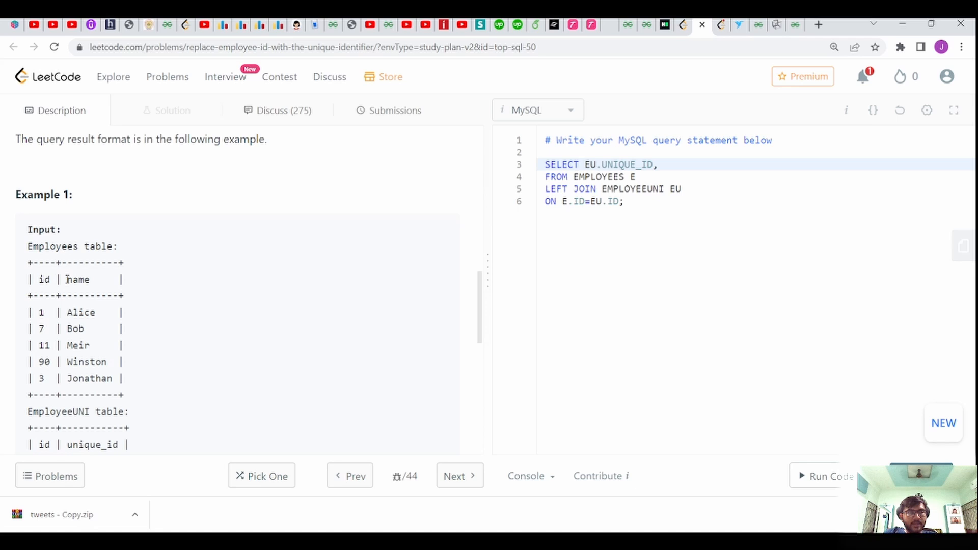
{"action": "left_click", "coordinate": [657, 164]}
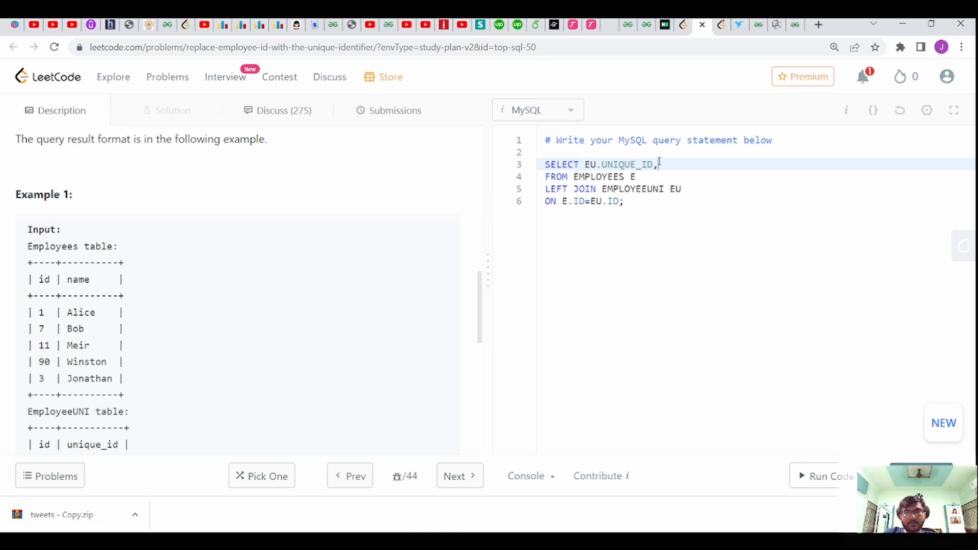
{"action": "type", "text": "E.NAME"}
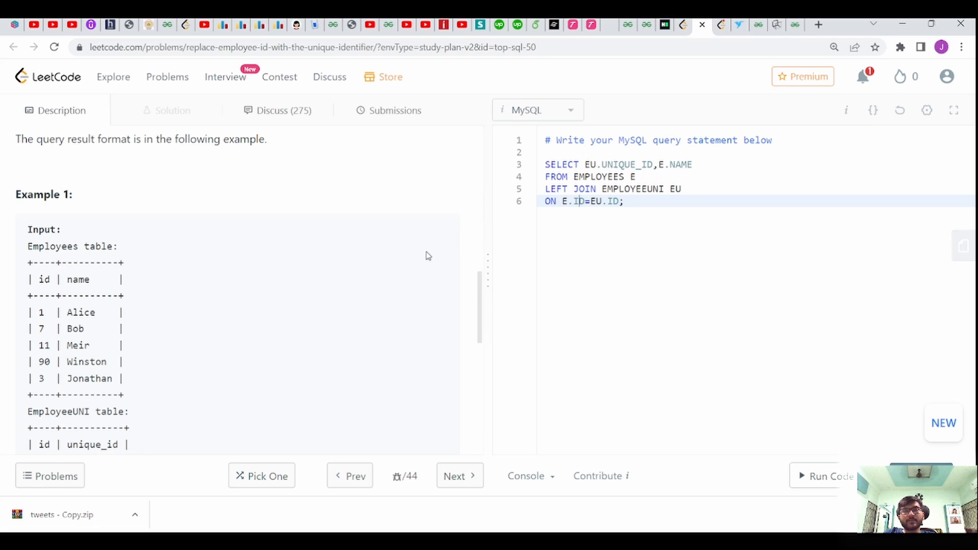
{"action": "scroll", "scroll_direction": "down", "scroll_amount": 3}
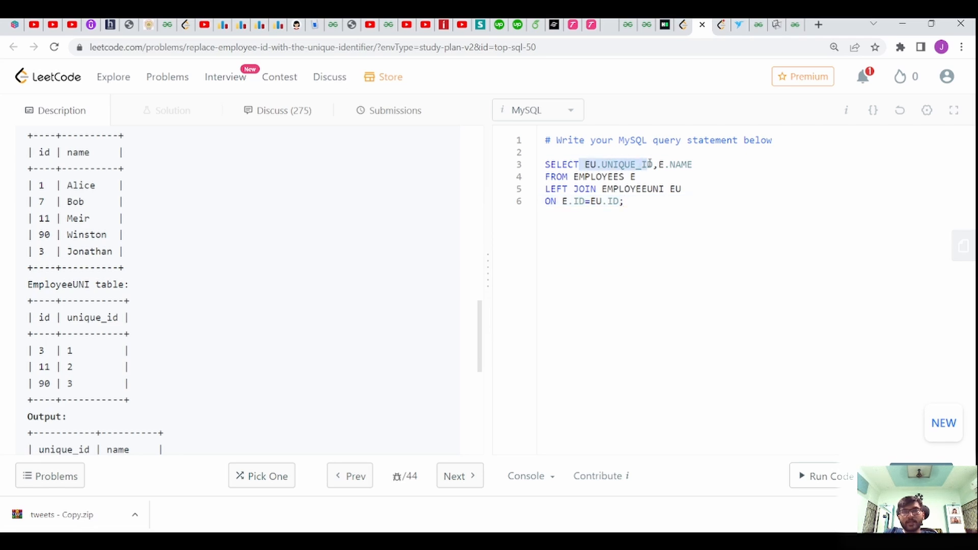
{"action": "scroll", "scroll_direction": "down", "scroll_amount": 3}
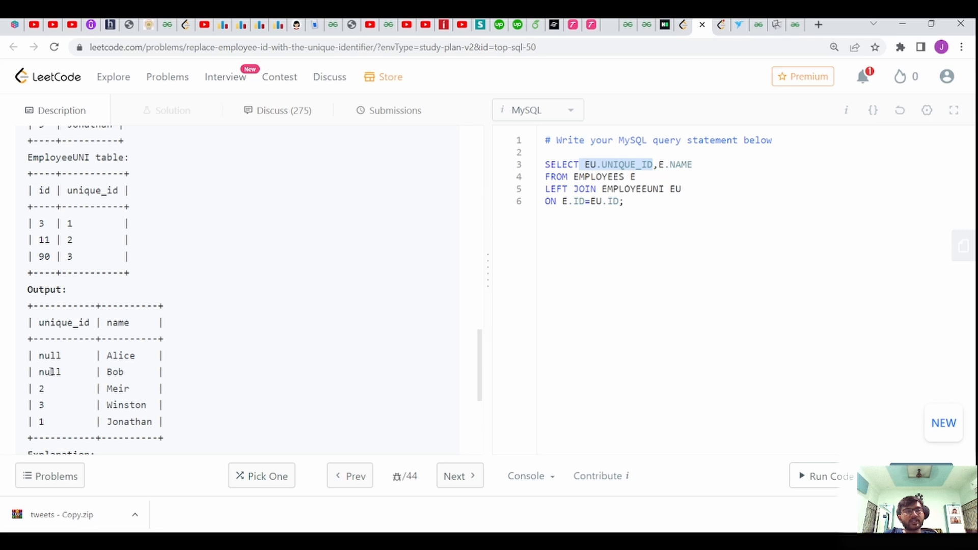
{"action": "mouse_move", "coordinate": [503, 396]}
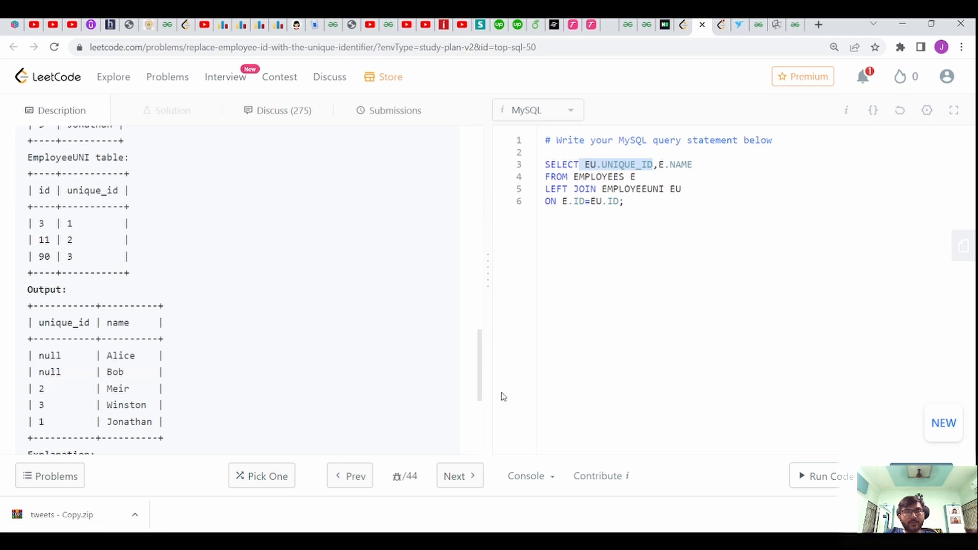
Step: Run the query on the example, then submit it, both results Accepted
{"action": "left_click", "coordinate": [829, 475]}
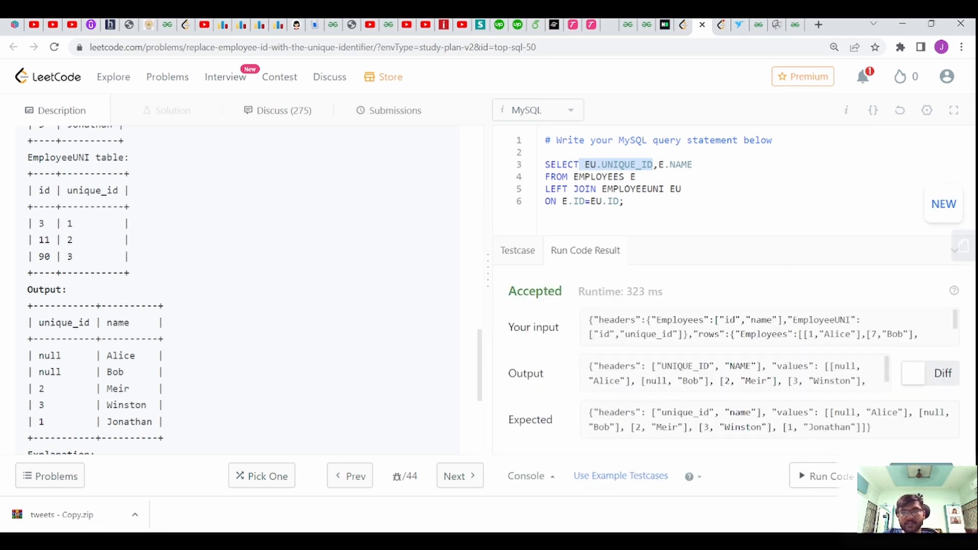
{"action": "left_click", "coordinate": [395, 110]}
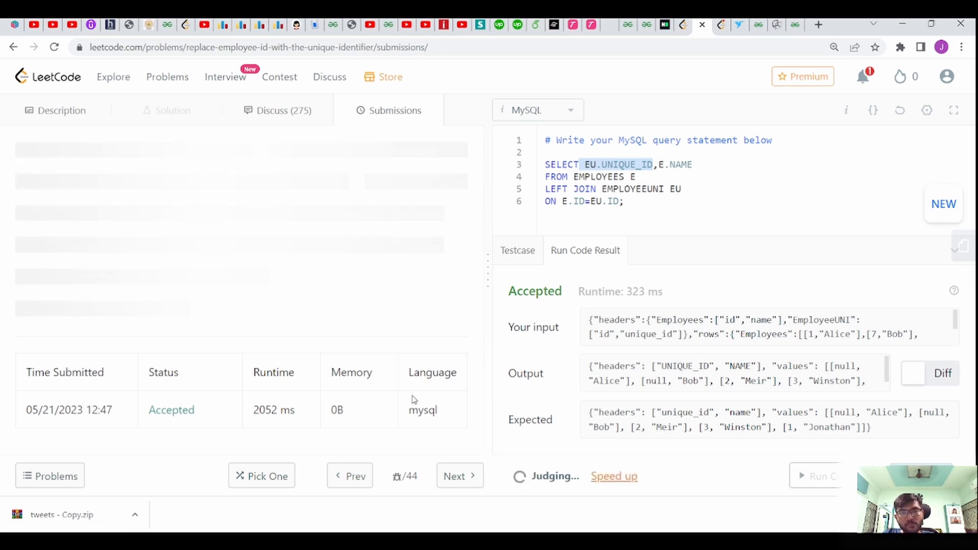
{"action": "mouse_move", "coordinate": [253, 298]}
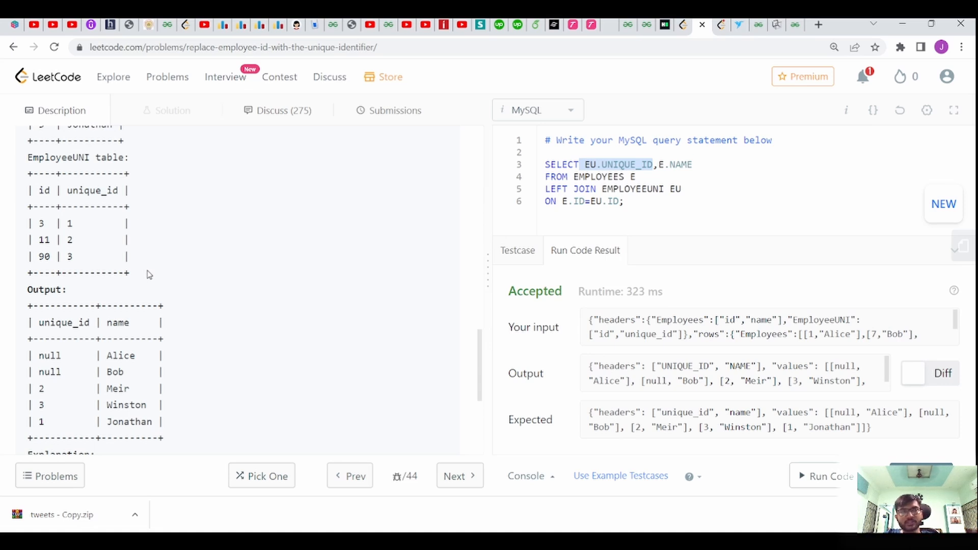
{"action": "mouse_move", "coordinate": [177, 329]}
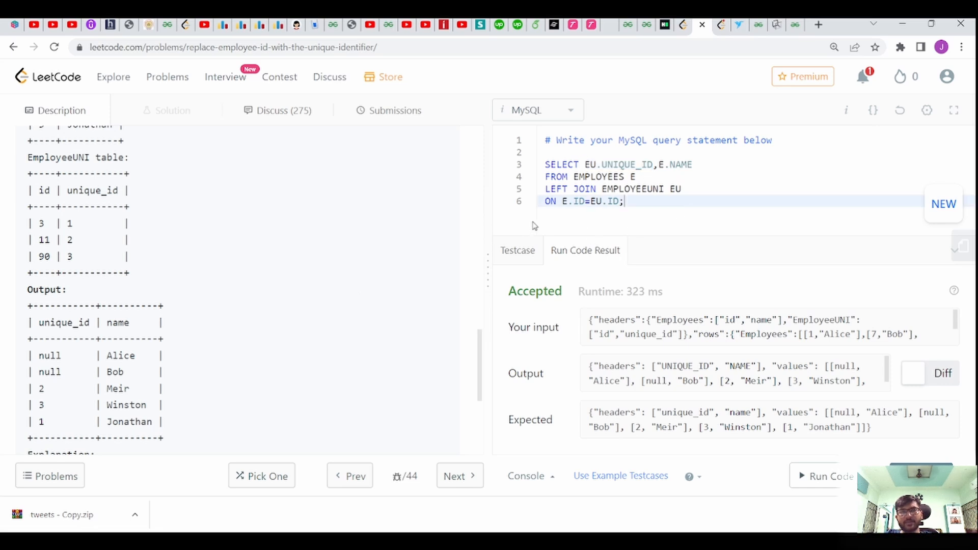
{"action": "left_click", "coordinate": [637, 176]}
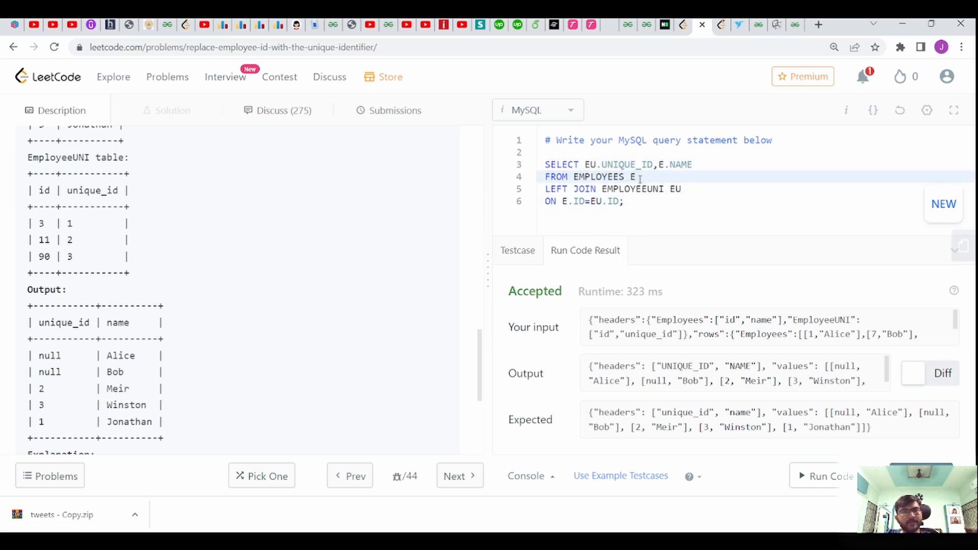
{"action": "mouse_move", "coordinate": [398, 230]}
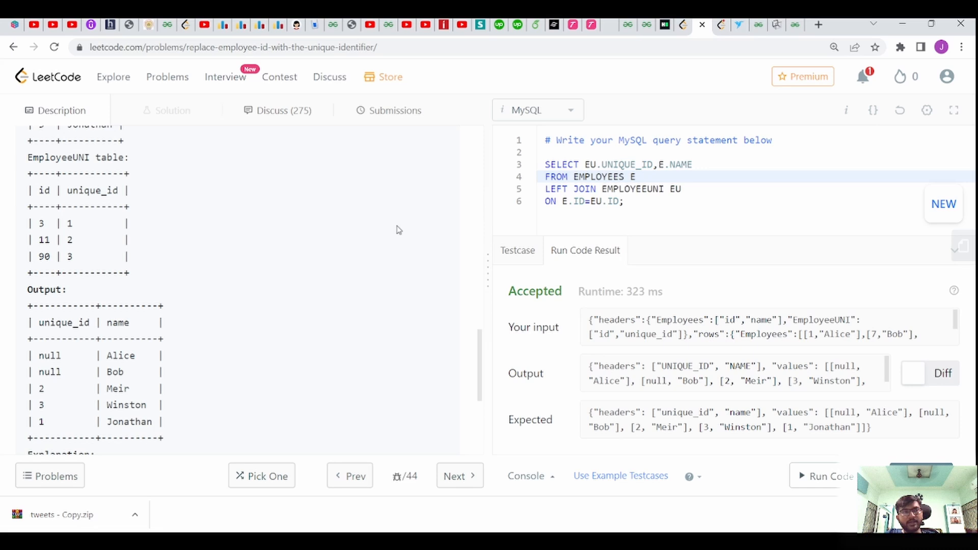
{"action": "mouse_move", "coordinate": [743, 220]}
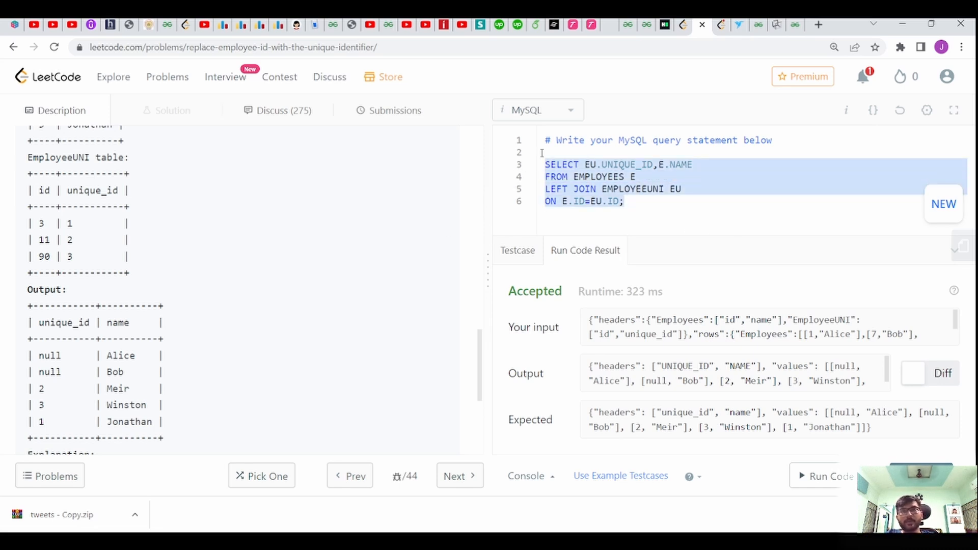
Step: Go back to the SQL 50 study plan showing the problem marked solved
{"action": "left_click", "coordinate": [13, 47]}
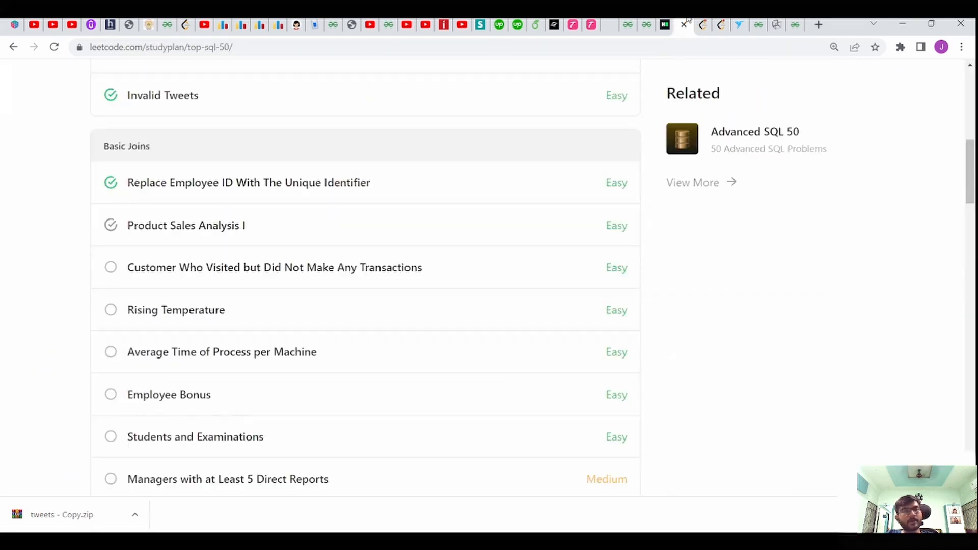
{"action": "scroll", "scroll_direction": "up", "scroll_amount": 3}
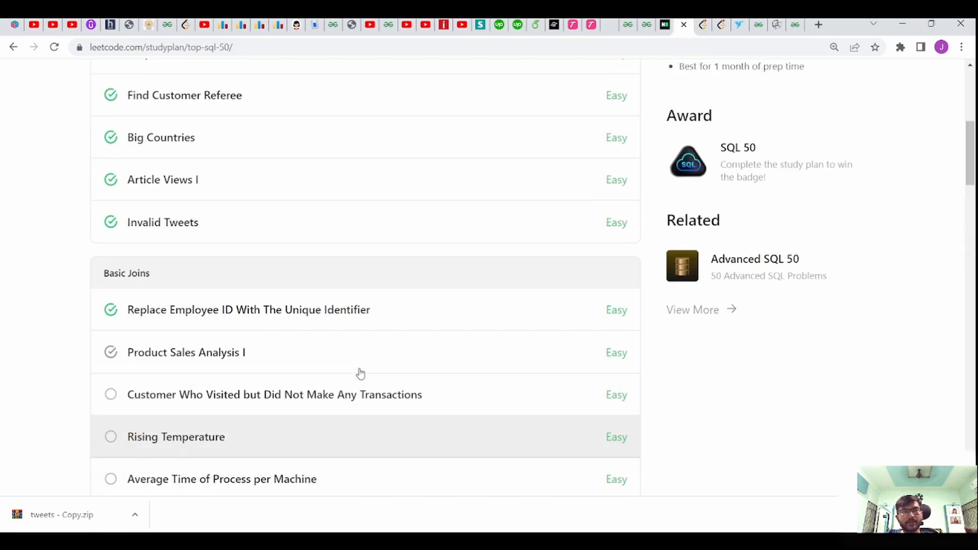
{"action": "mouse_move", "coordinate": [236, 410]}
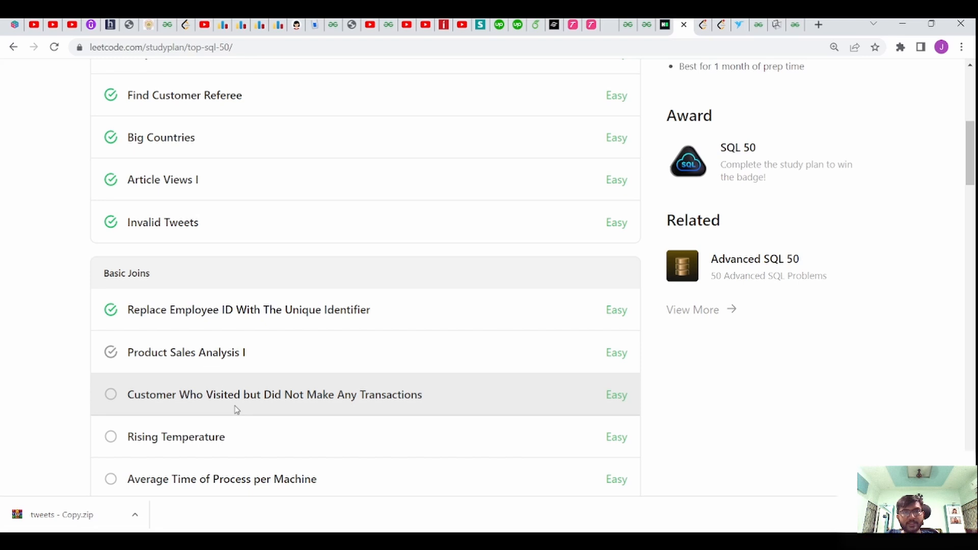
{"action": "scroll", "scroll_direction": "up", "scroll_amount": 3}
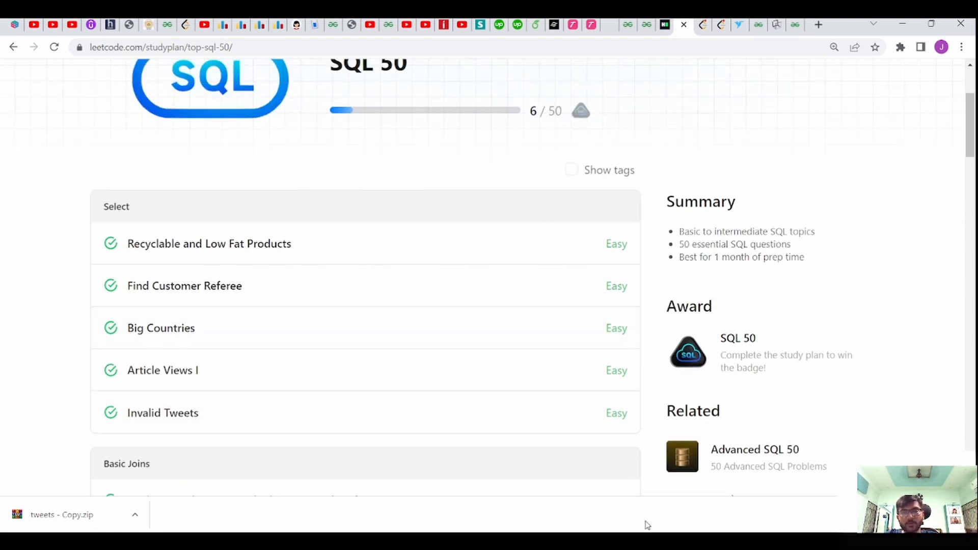